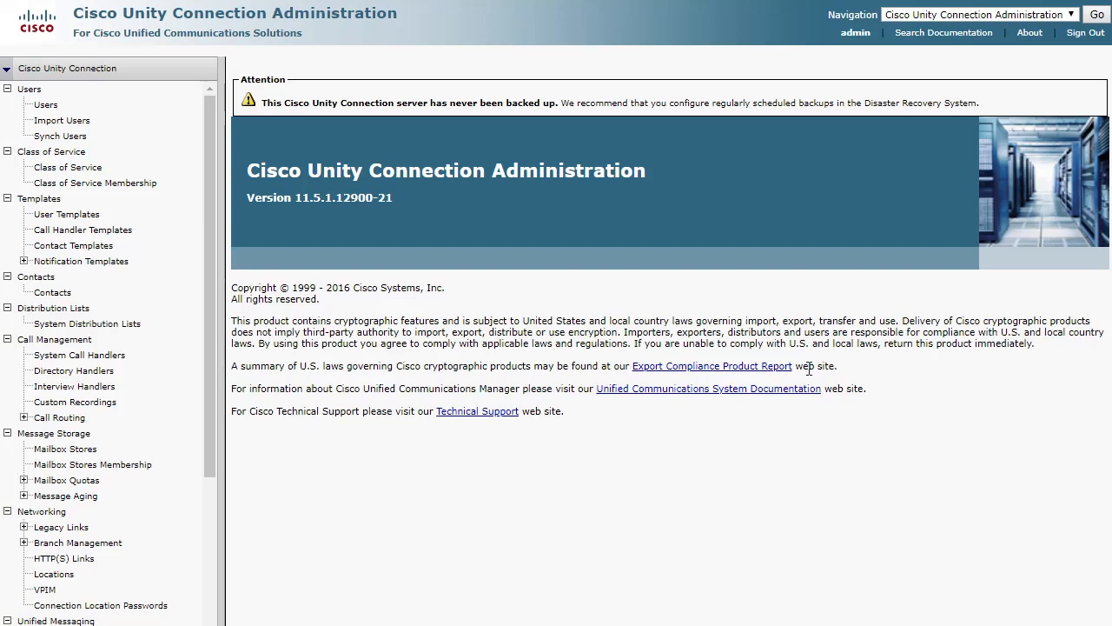
# Switch from Administration to the Cisco Unity Connection Serviceability site via the Navigation dropdown.
pyautogui.click(1070, 14)
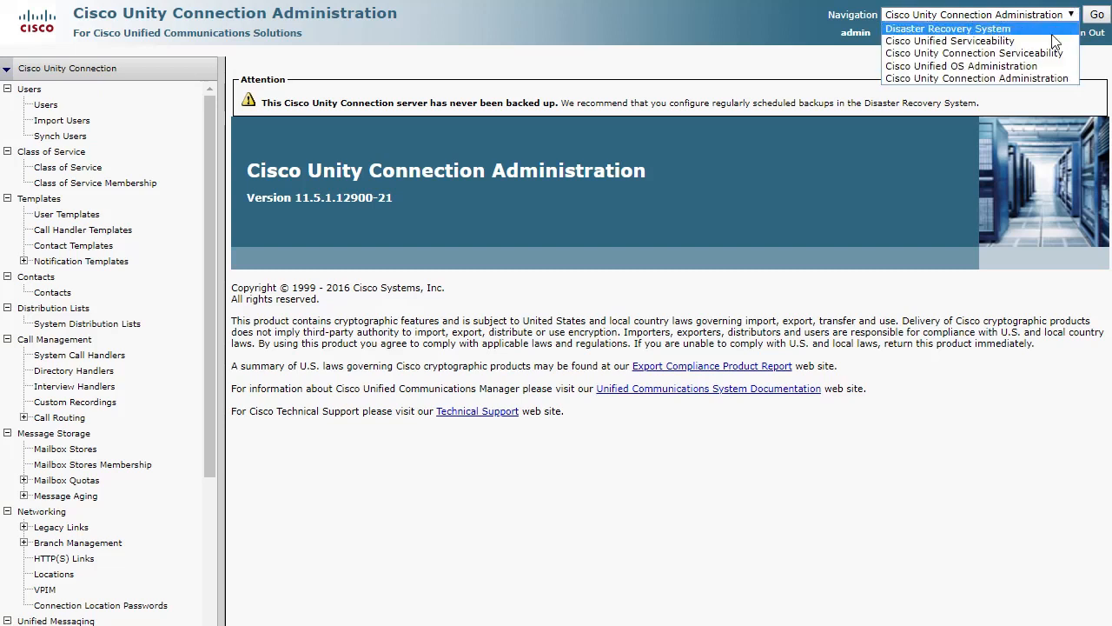
pyautogui.click(973, 52)
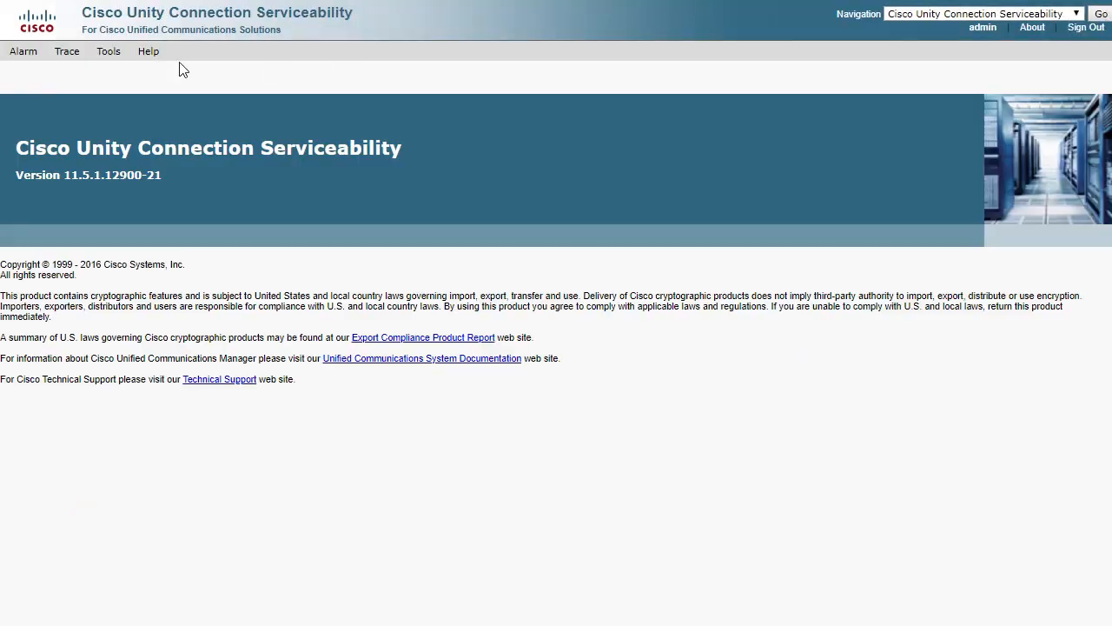
# Go to Trace > Micro Traces and choose MTA as the micro trace for server btunity.
pyautogui.click(66, 50)
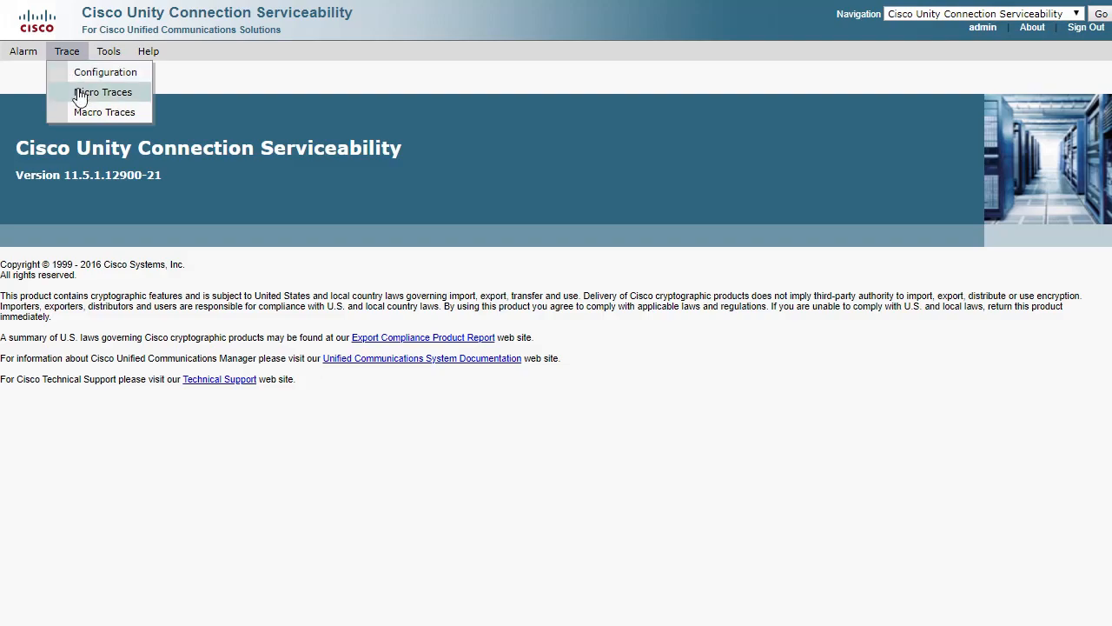
pyautogui.click(104, 93)
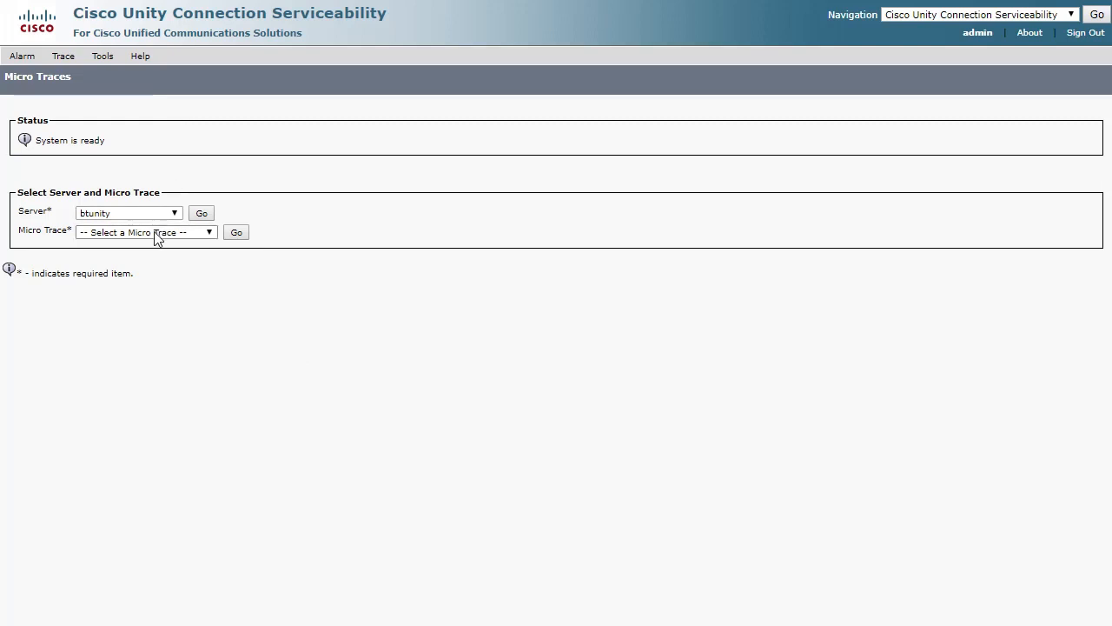
pyautogui.click(146, 233)
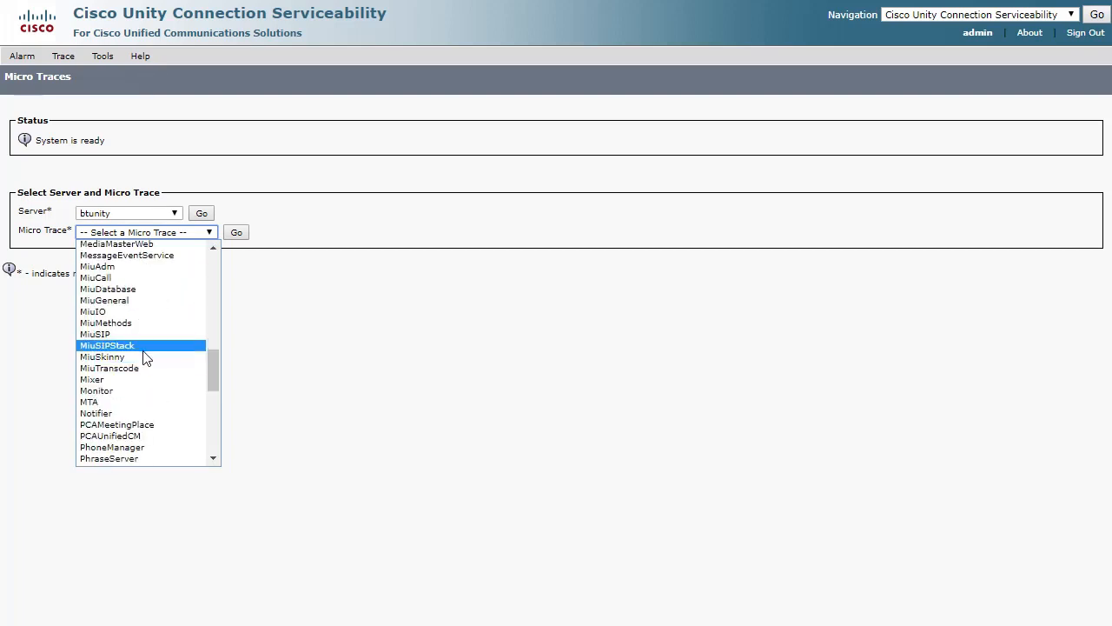
pyautogui.click(88, 402)
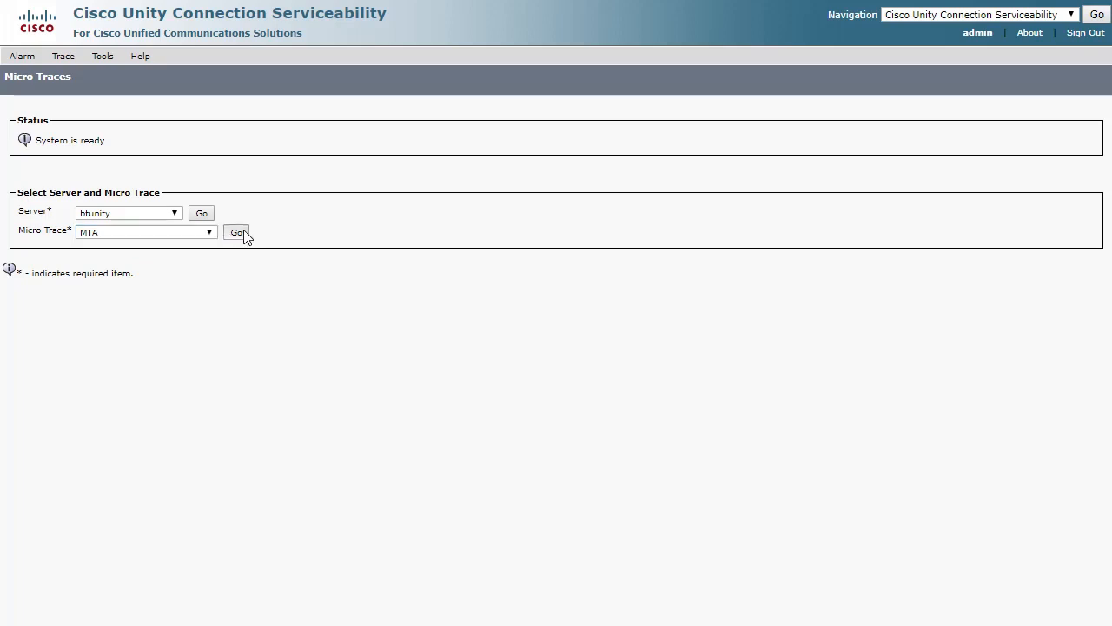
# Load the MTA levels, enable every MTA micro-trace level and save the settings.
pyautogui.click(237, 233)
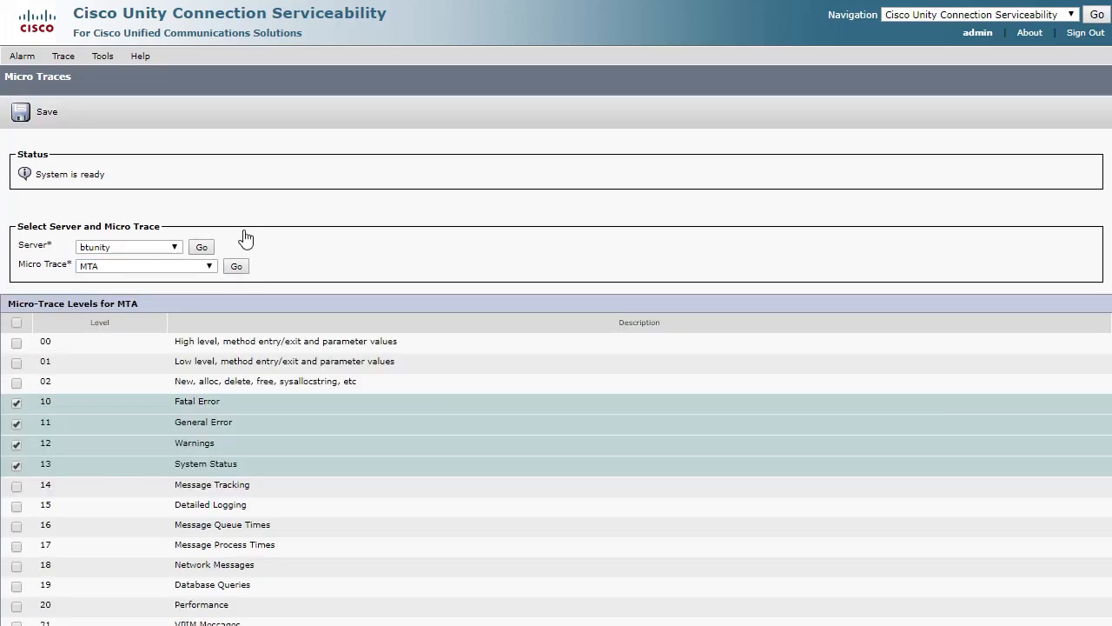
pyautogui.moveTo(19, 327)
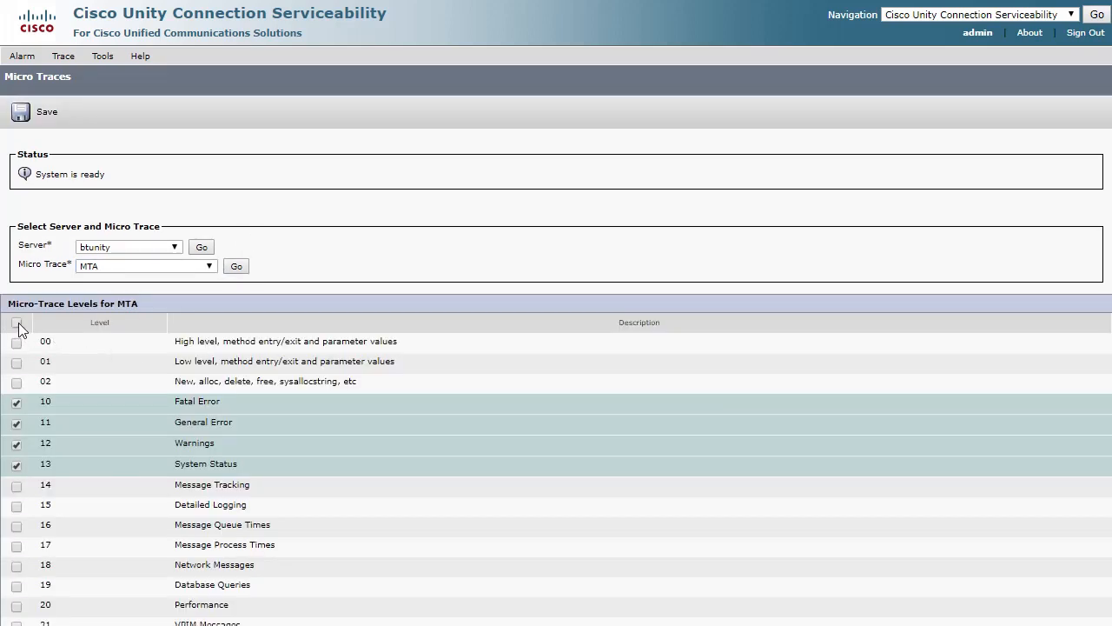
pyautogui.click(17, 325)
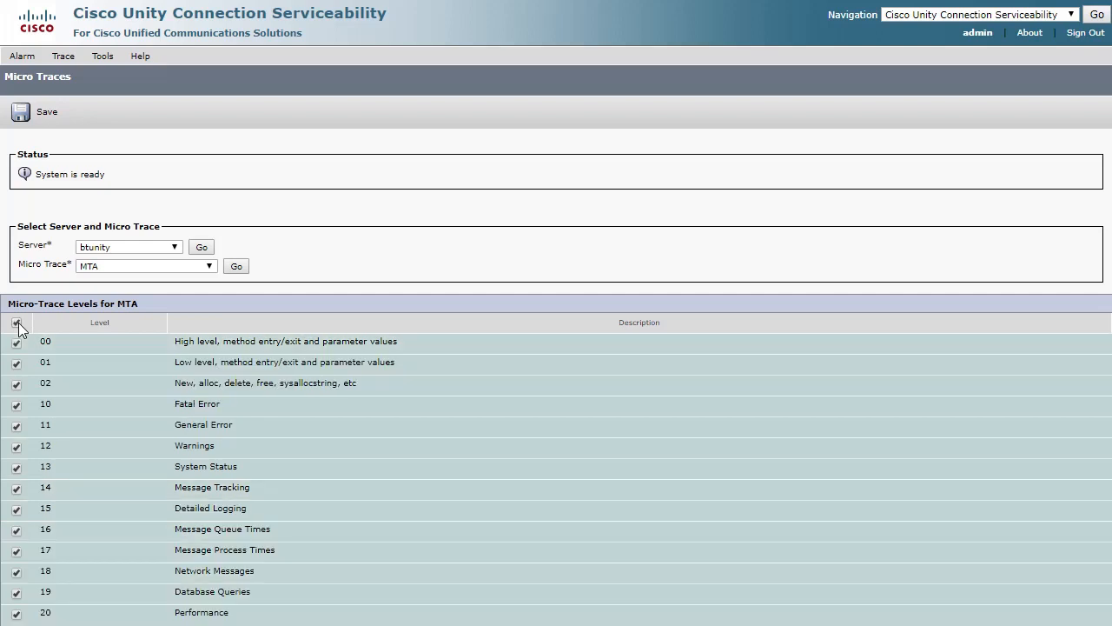
pyautogui.click(17, 321)
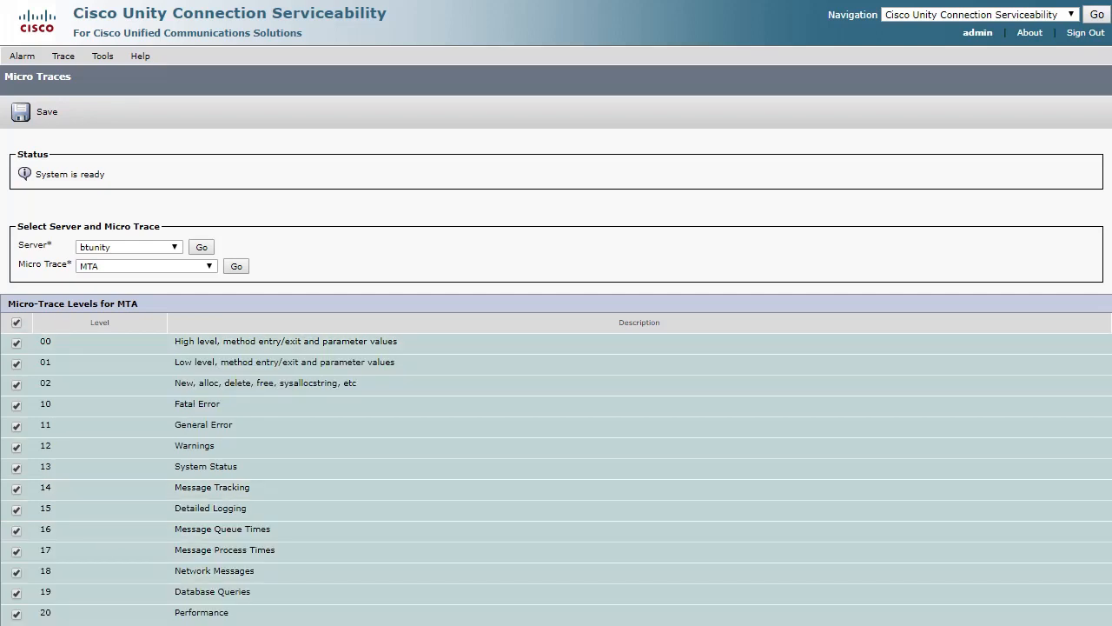
pyautogui.click(21, 111)
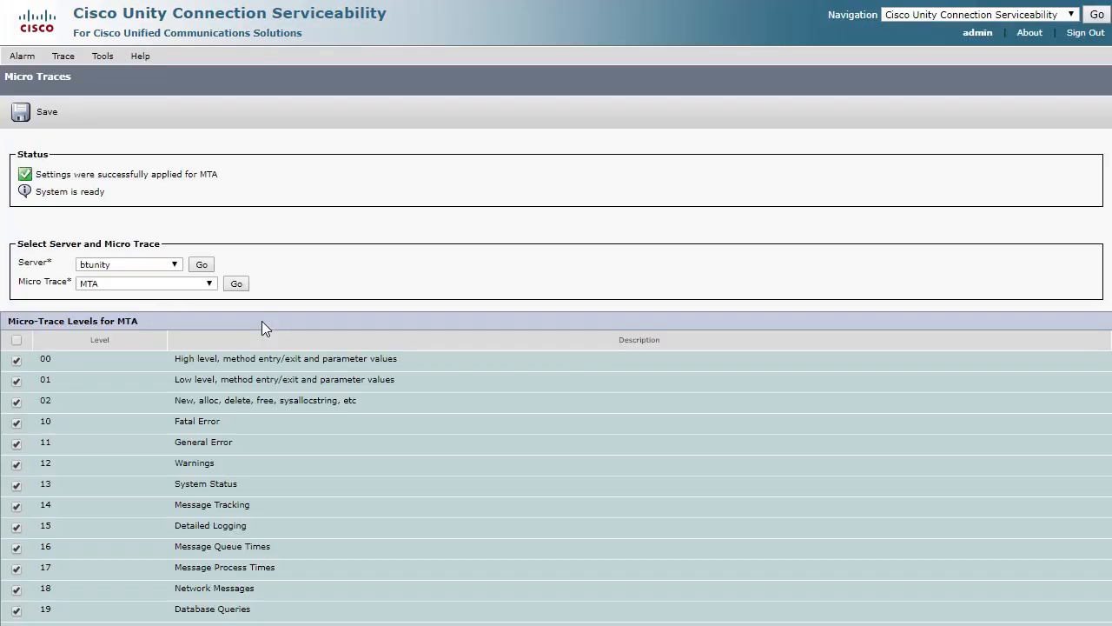
pyautogui.moveTo(157, 176)
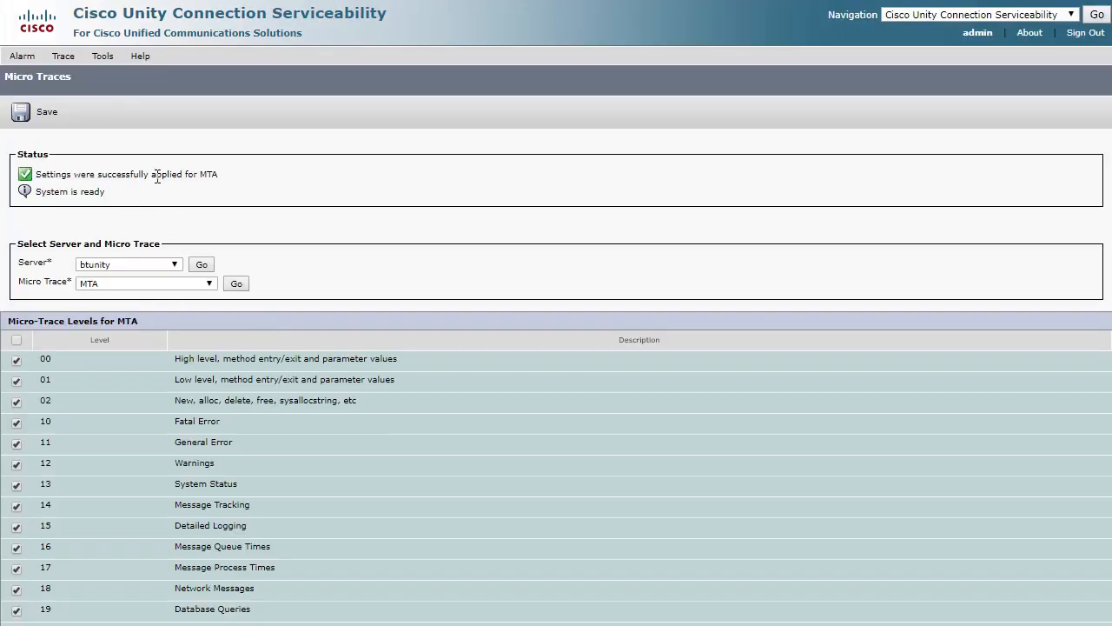
pyautogui.moveTo(191, 309)
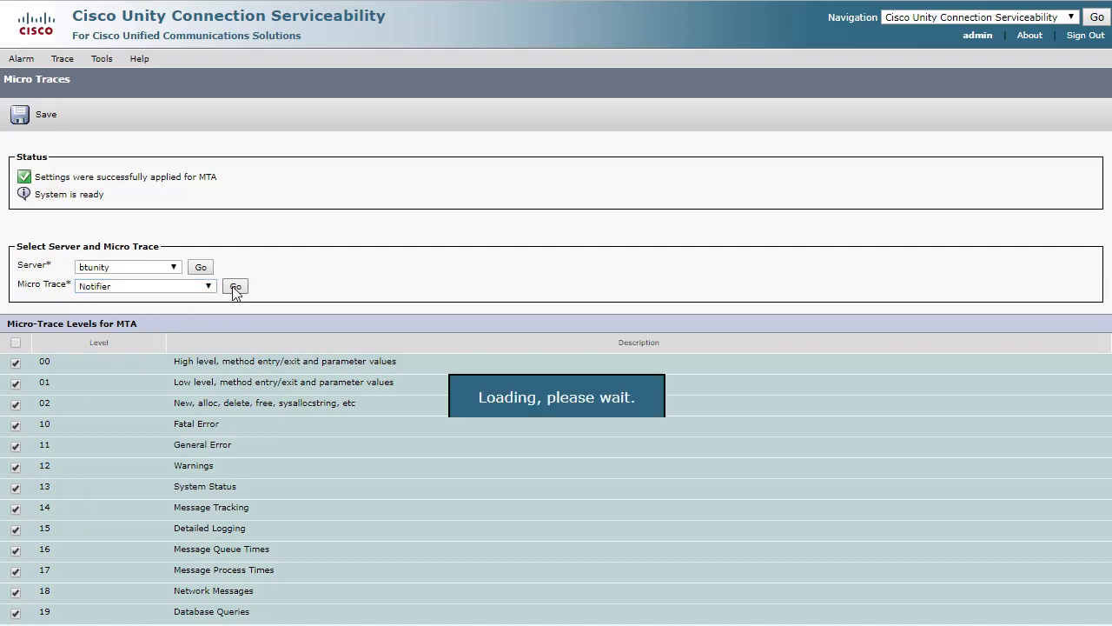
# Load the Notifier levels, enable every Notifier micro-trace level and save.
pyautogui.click(236, 285)
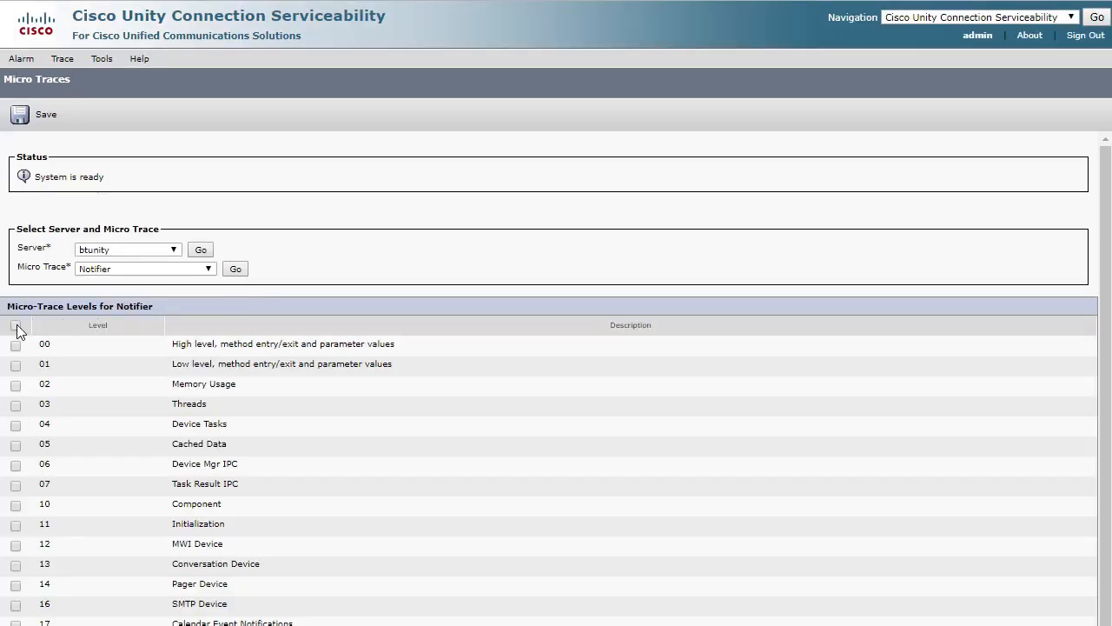
pyautogui.click(15, 325)
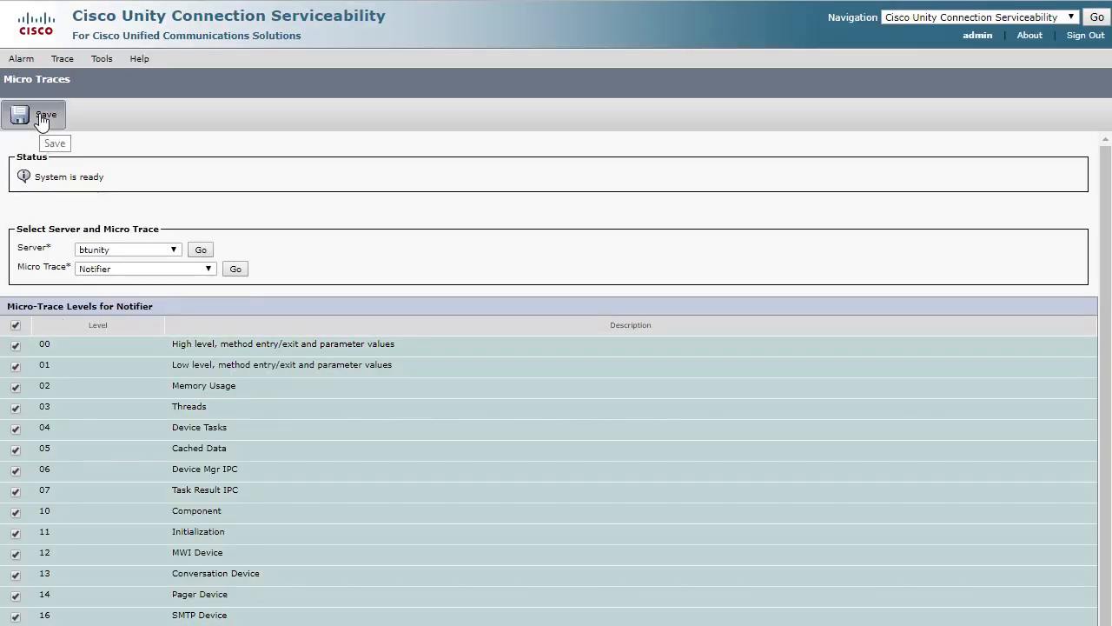
pyautogui.click(19, 115)
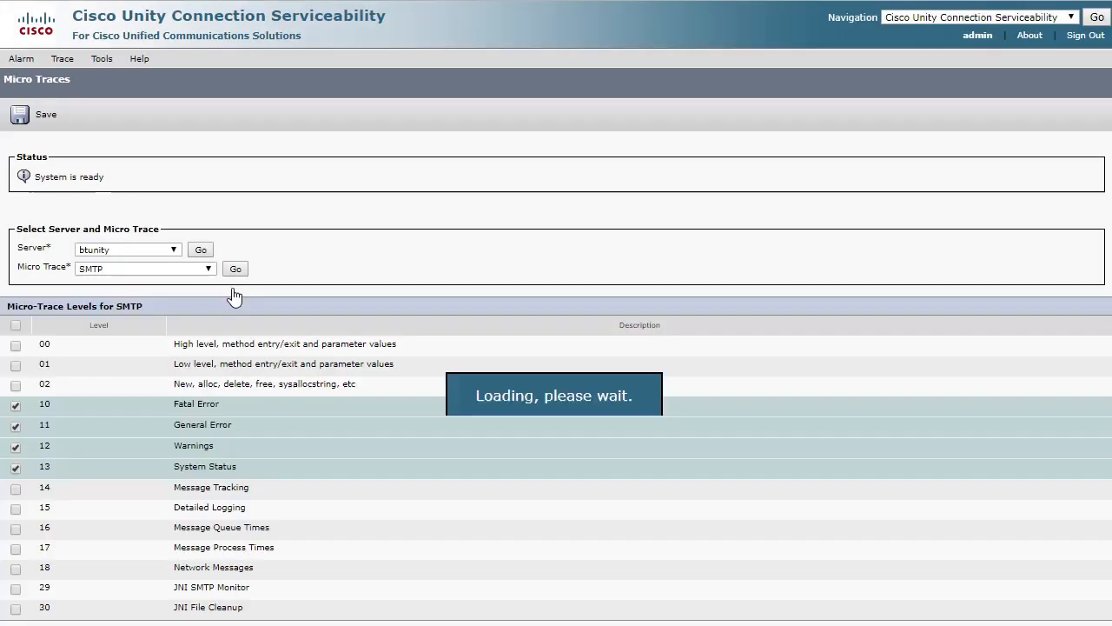
# Enable every SMTP micro-trace level and save the settings.
pyautogui.click(14, 325)
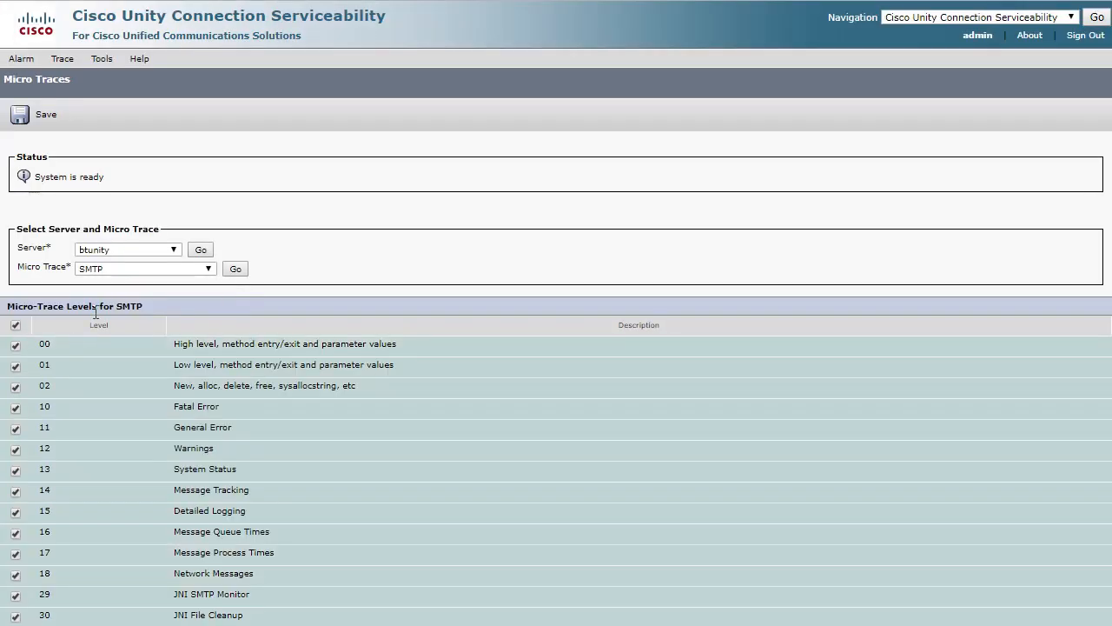
pyautogui.click(45, 115)
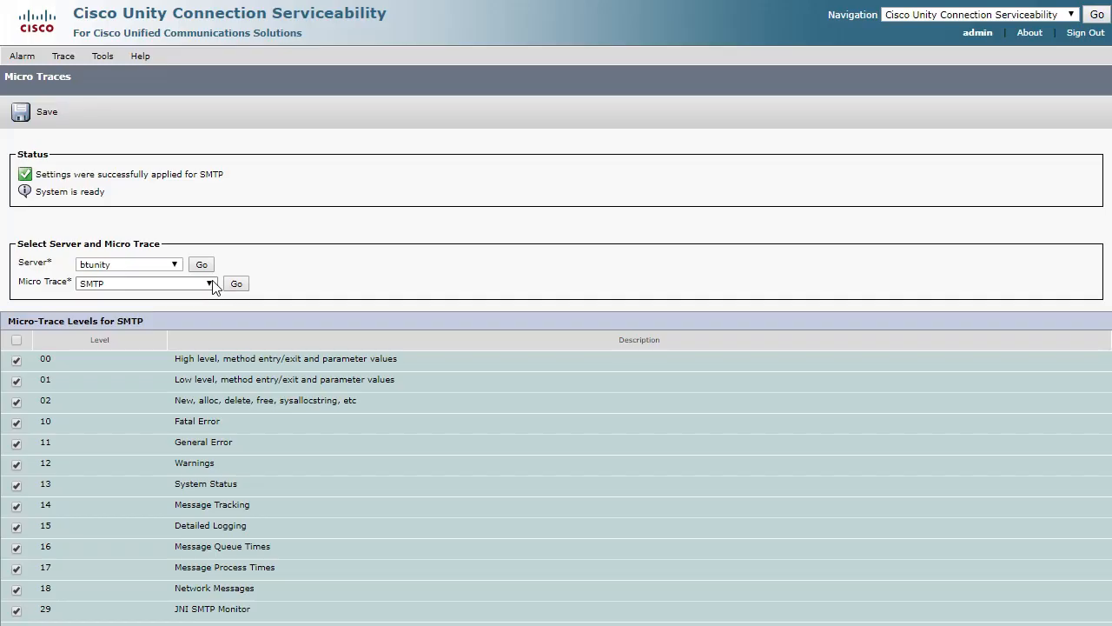
# Choose SttClient, enable its micro-trace levels 00 through 14 and save.
pyautogui.click(209, 282)
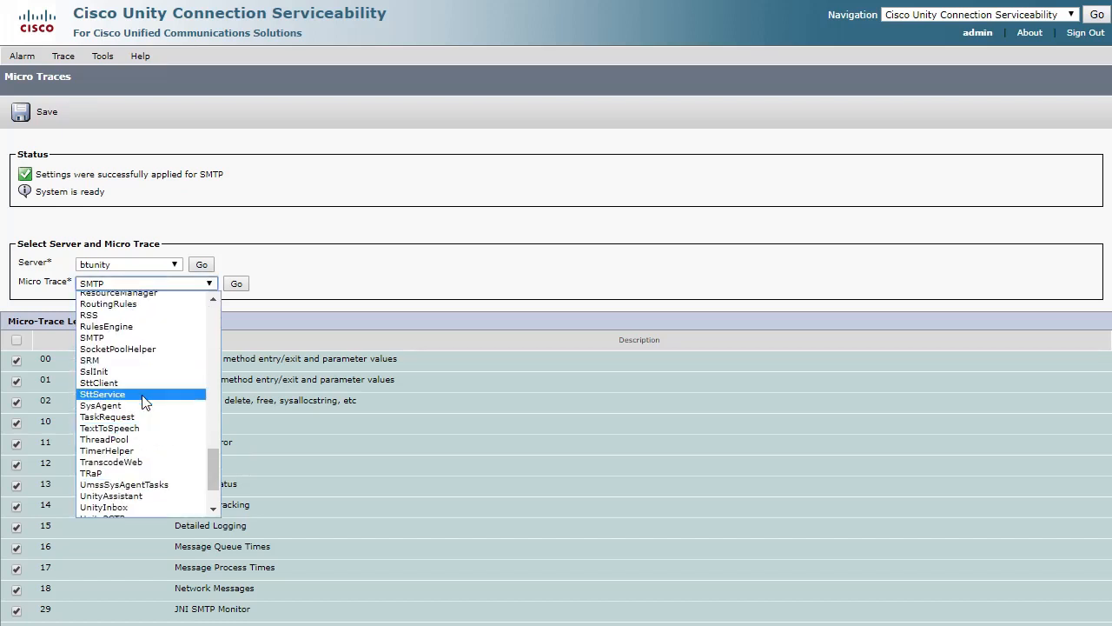
pyautogui.click(97, 383)
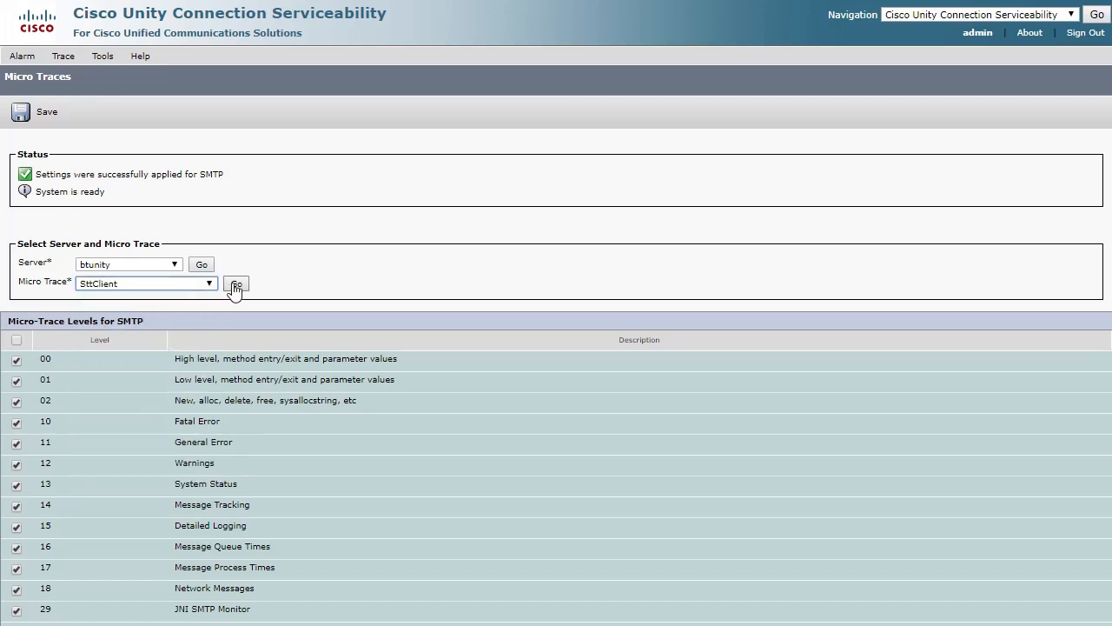
pyautogui.click(236, 287)
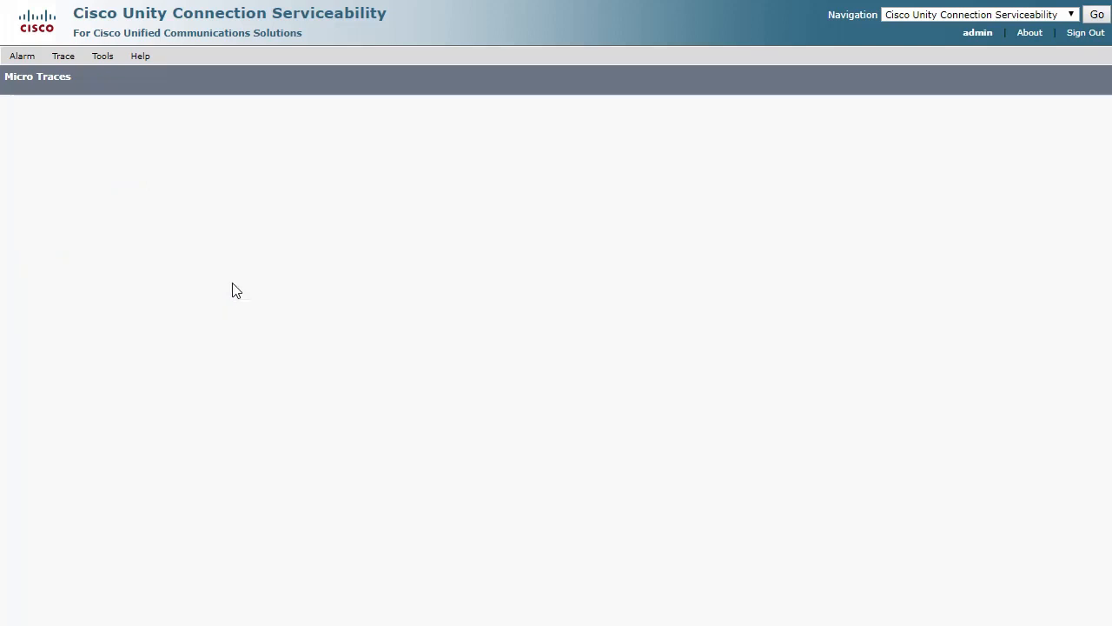
pyautogui.click(236, 266)
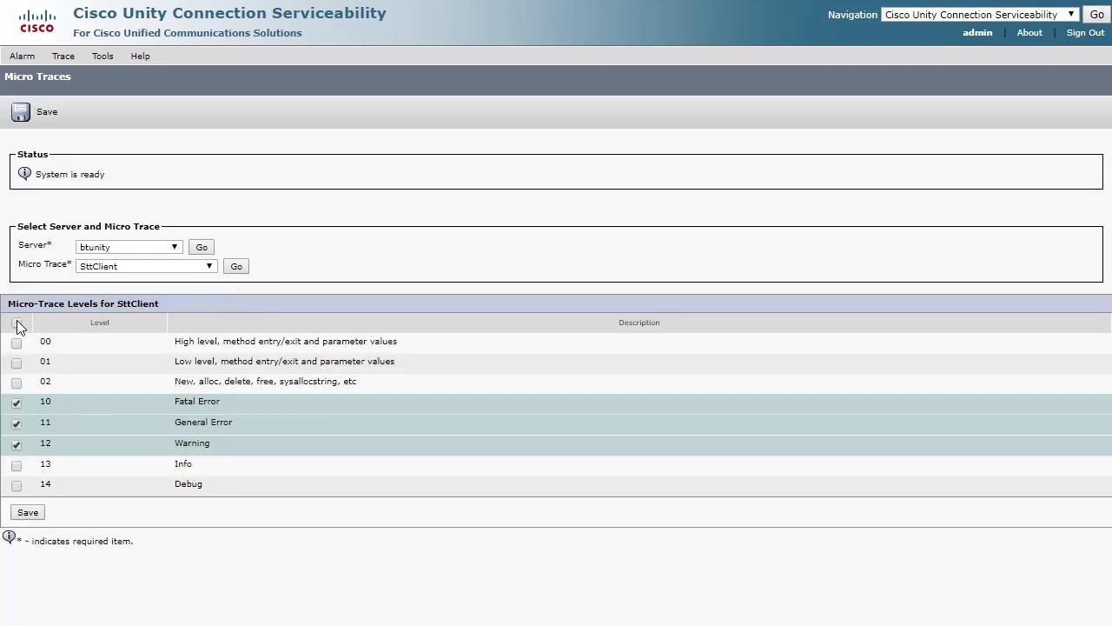
pyautogui.click(16, 321)
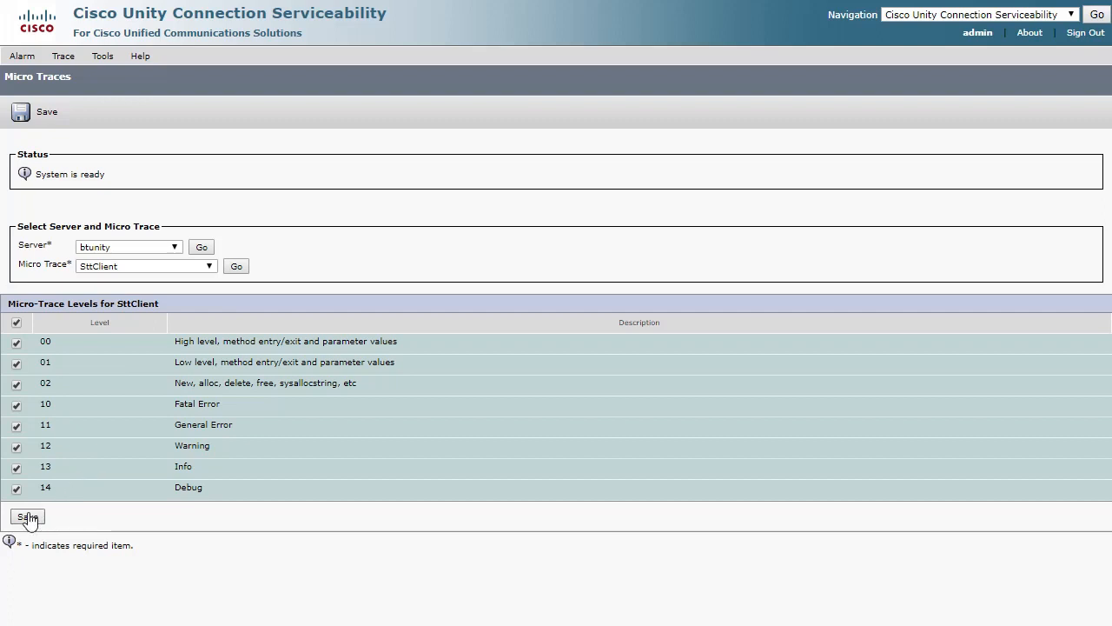
pyautogui.click(27, 518)
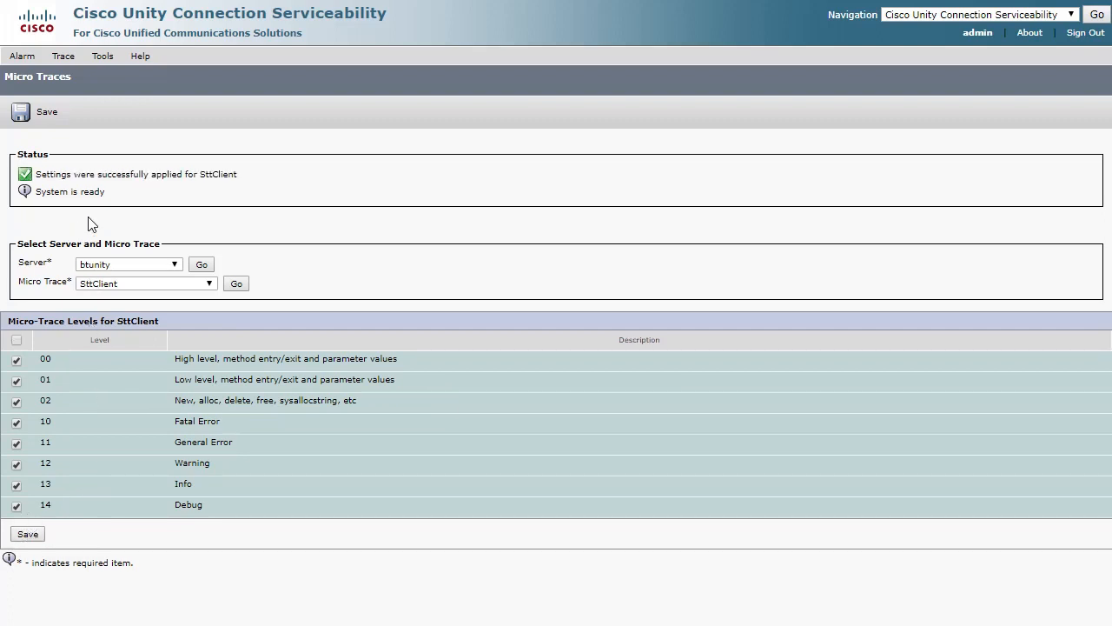
pyautogui.moveTo(177, 313)
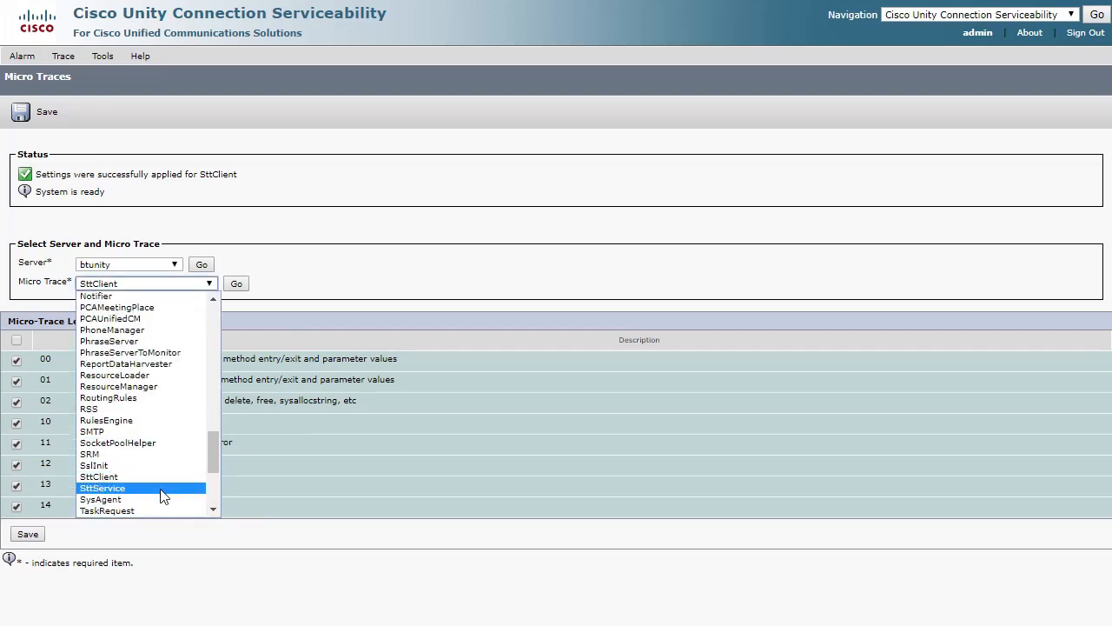
# Choose SttService, enable levels 10 through 15, save, then pick Unity Connection Administration as destination.
pyautogui.click(101, 487)
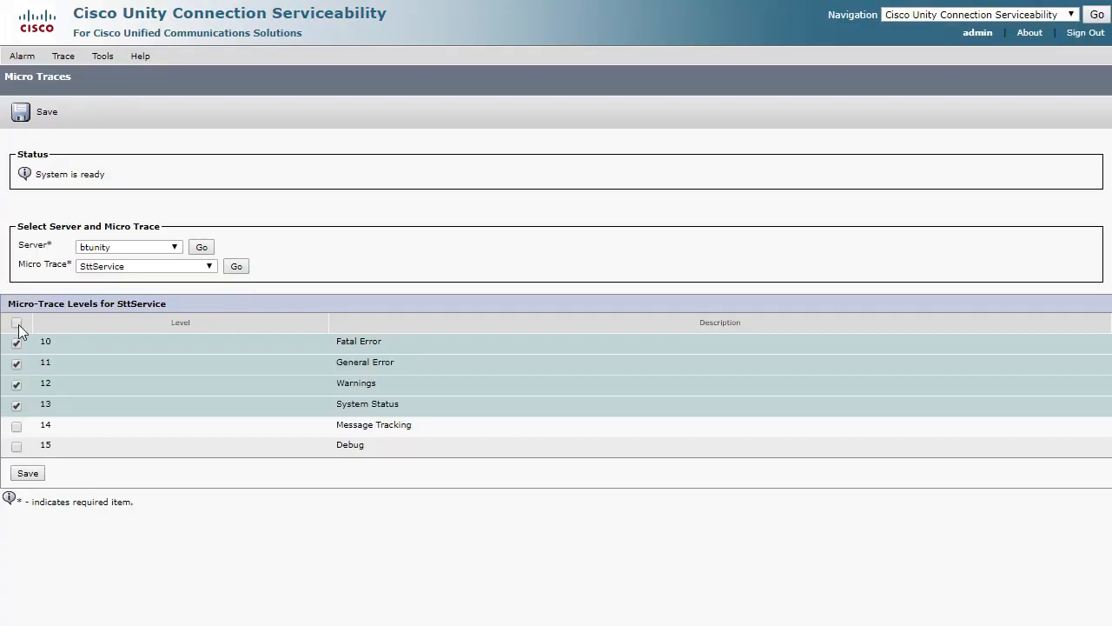
pyautogui.click(16, 322)
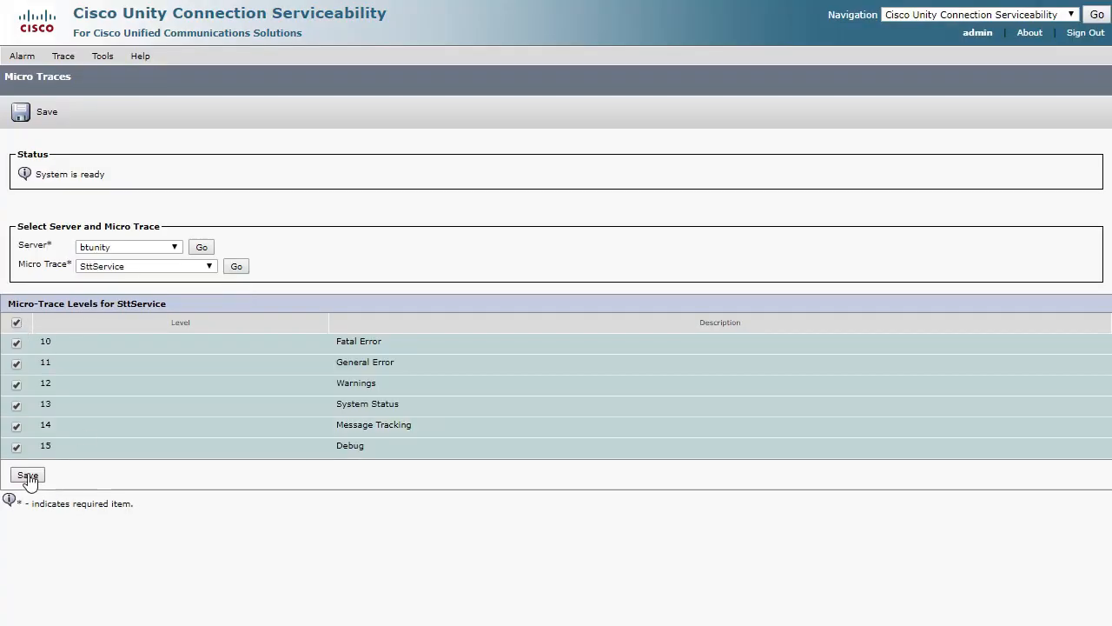
pyautogui.click(28, 477)
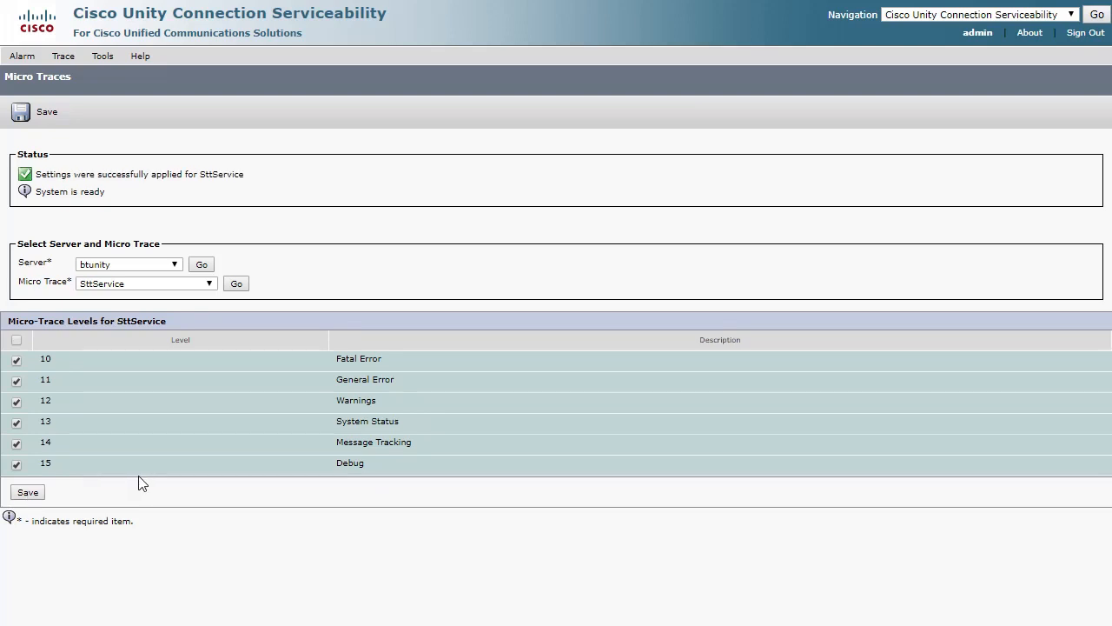
pyautogui.moveTo(445, 379)
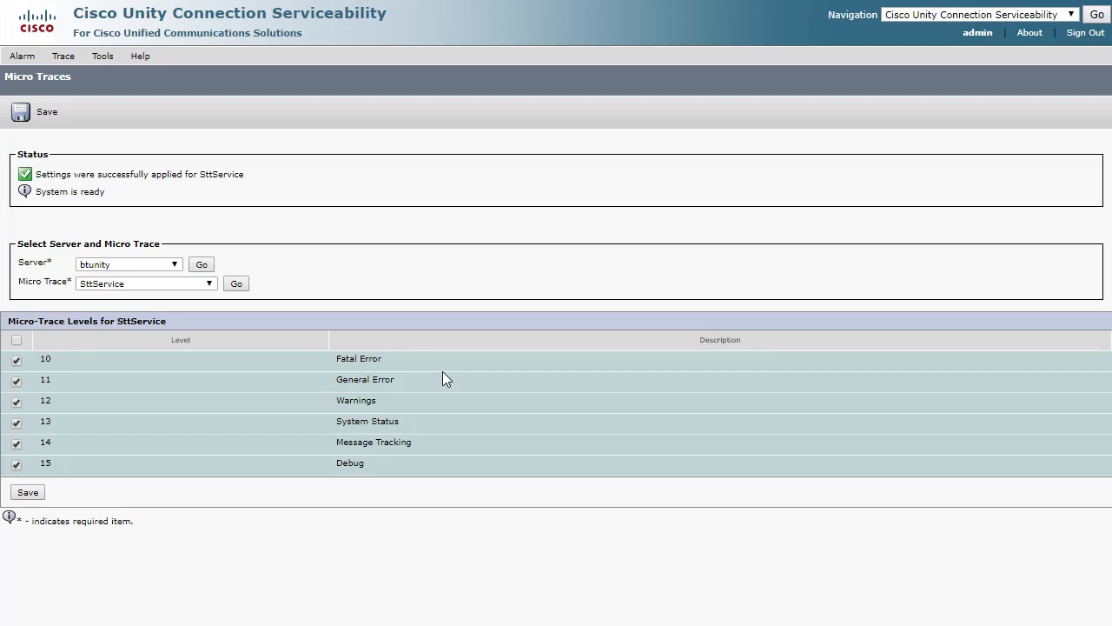
pyautogui.moveTo(848, 94)
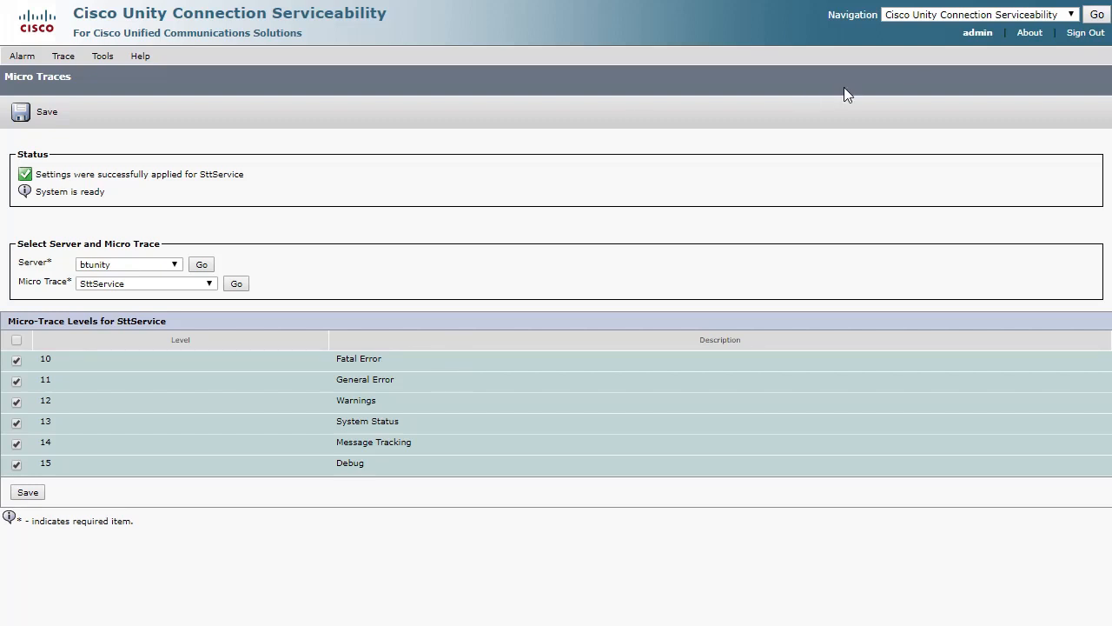
pyautogui.click(973, 14)
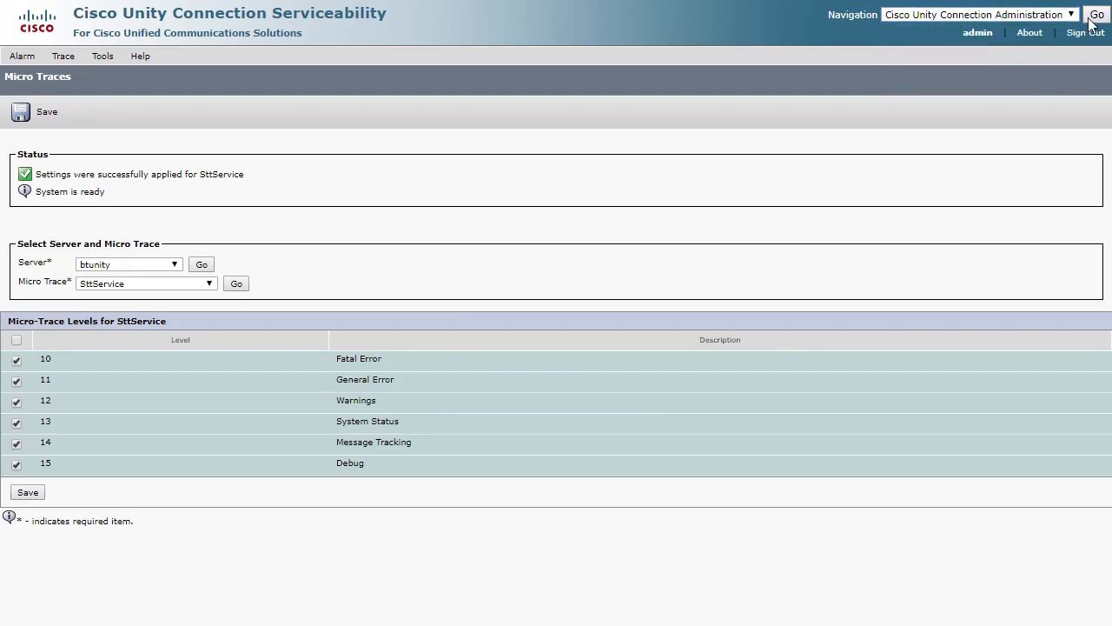
# Return to Administration and show Unified Messaging > SpeechView Transcription > Services settings.
pyautogui.click(1096, 14)
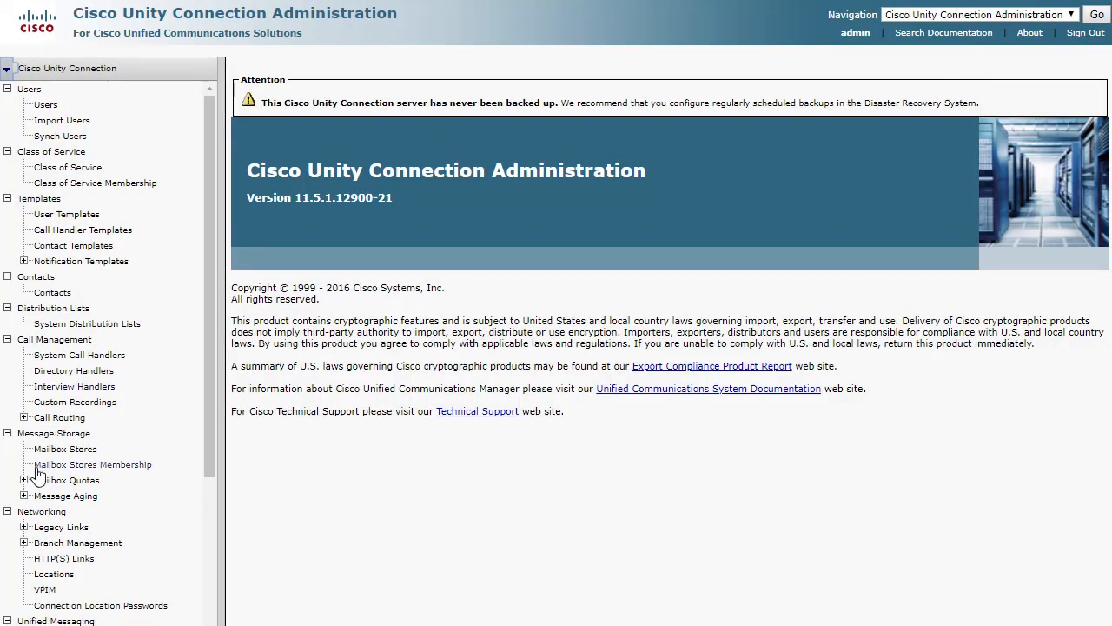
pyautogui.scroll(-3)
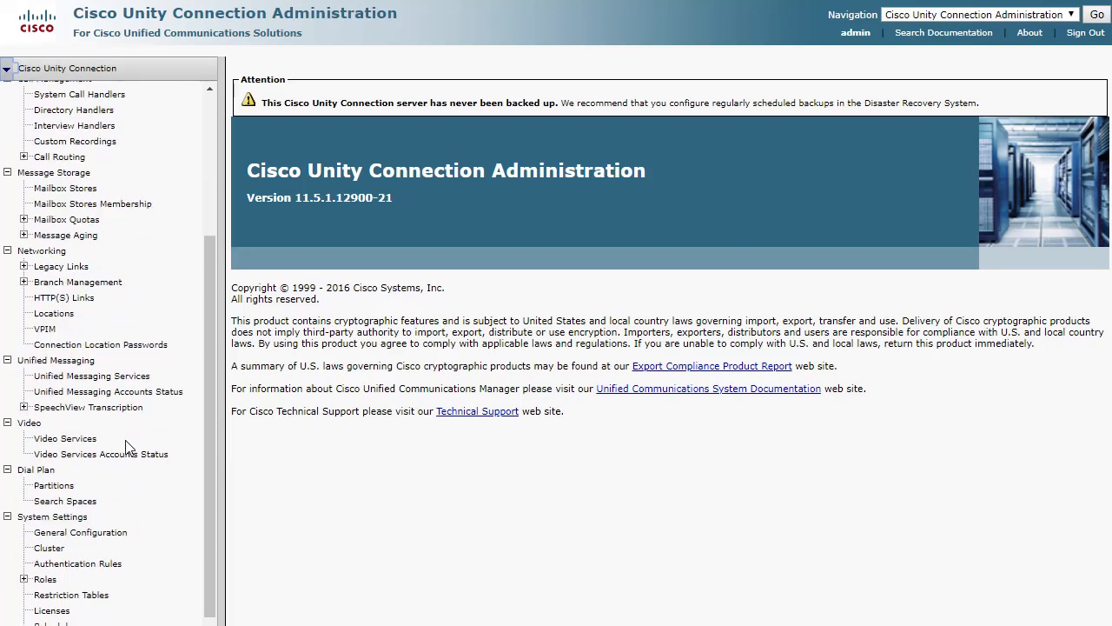
pyautogui.click(24, 407)
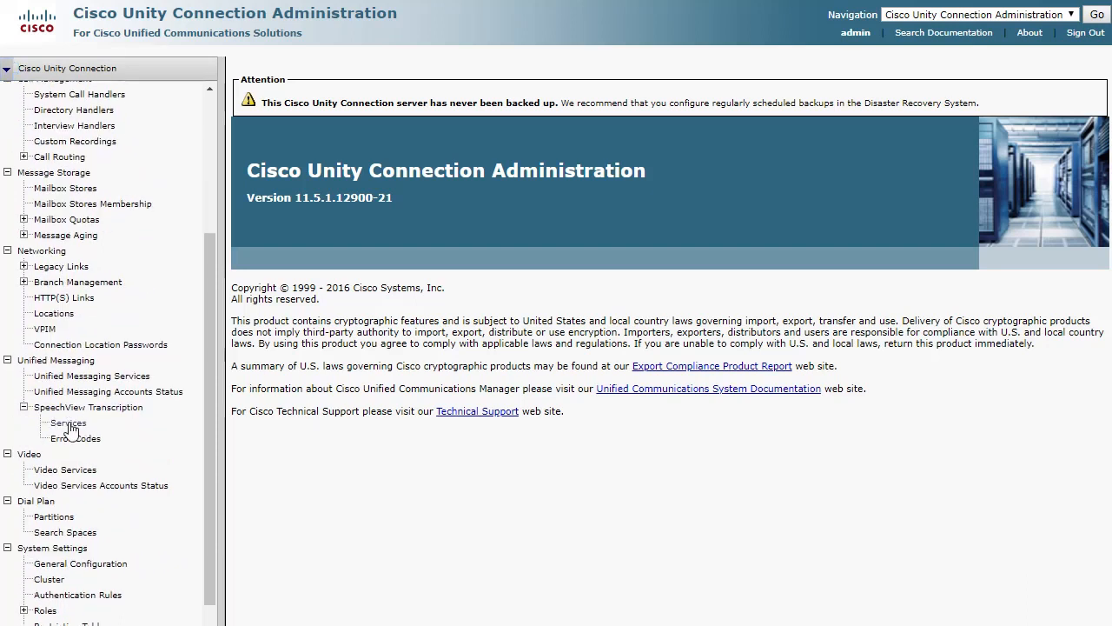
pyautogui.click(68, 422)
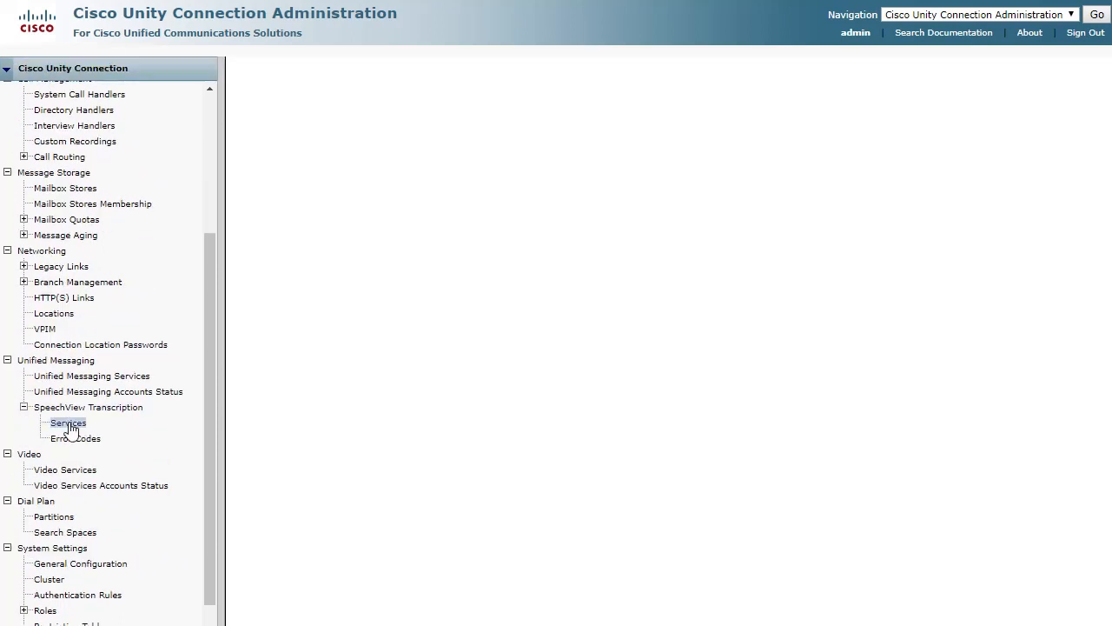
pyautogui.click(68, 422)
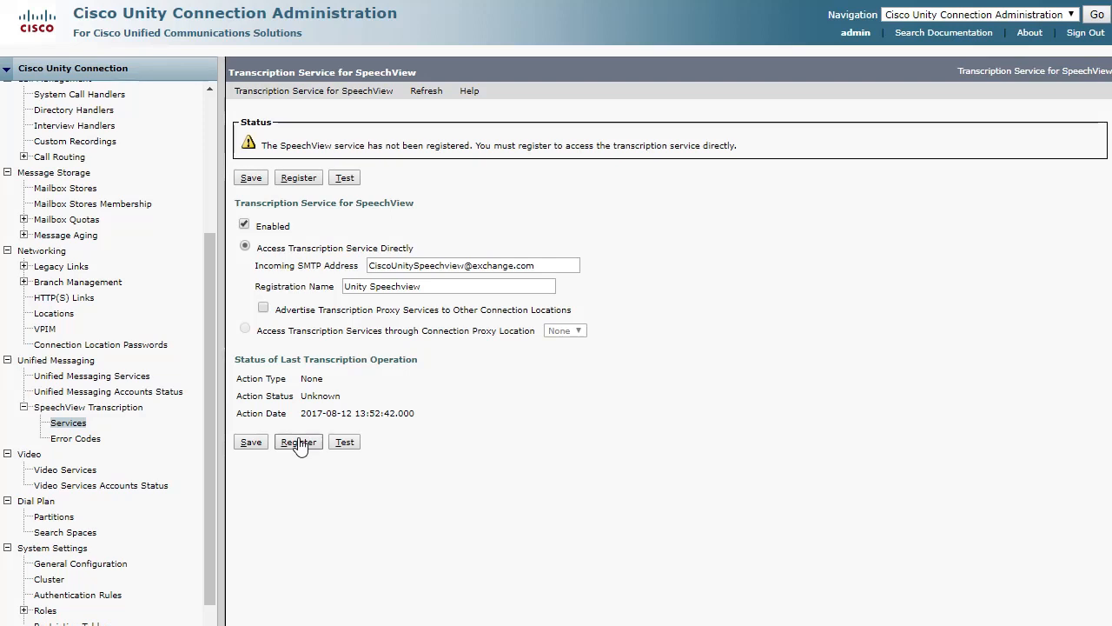
# Re-run SpeechView transcription registration and accept the warning dialog.
pyautogui.click(299, 441)
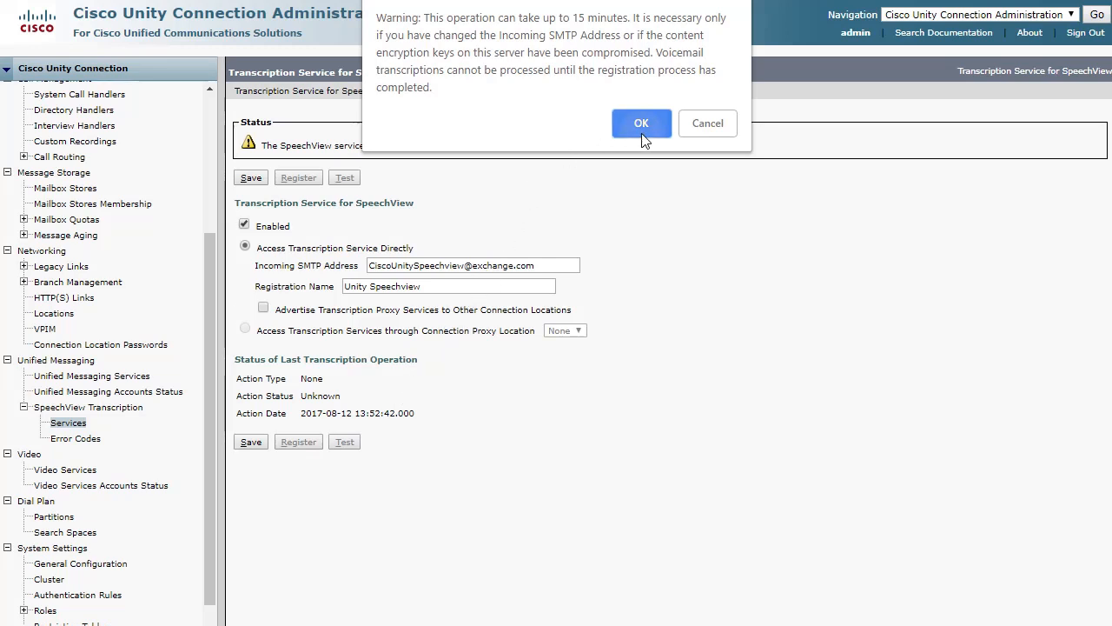
pyautogui.click(641, 122)
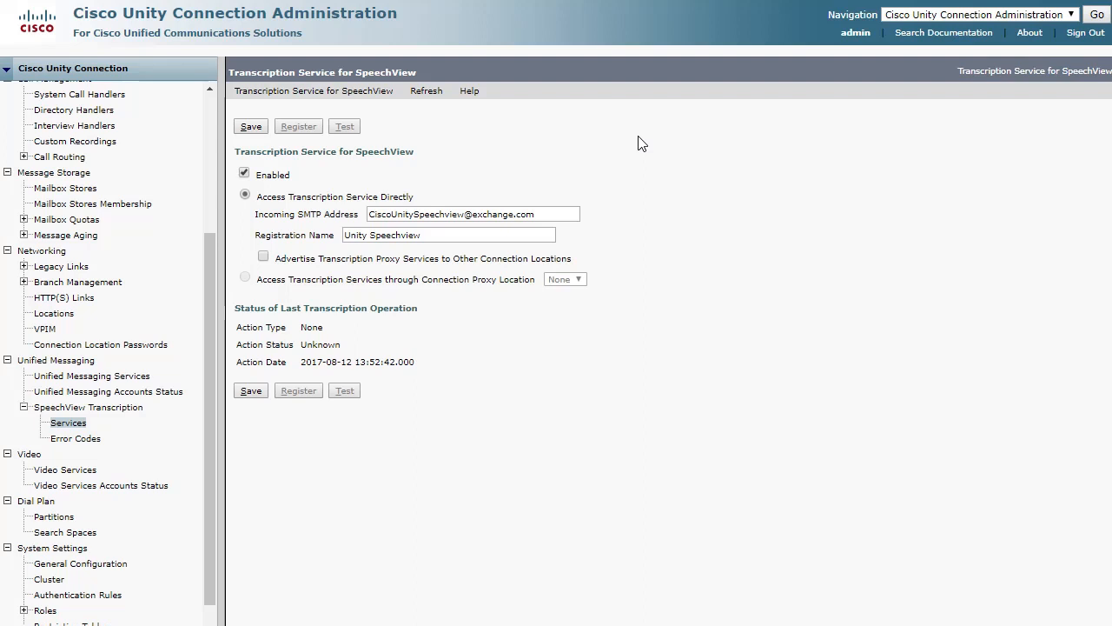
pyautogui.moveTo(626, 153)
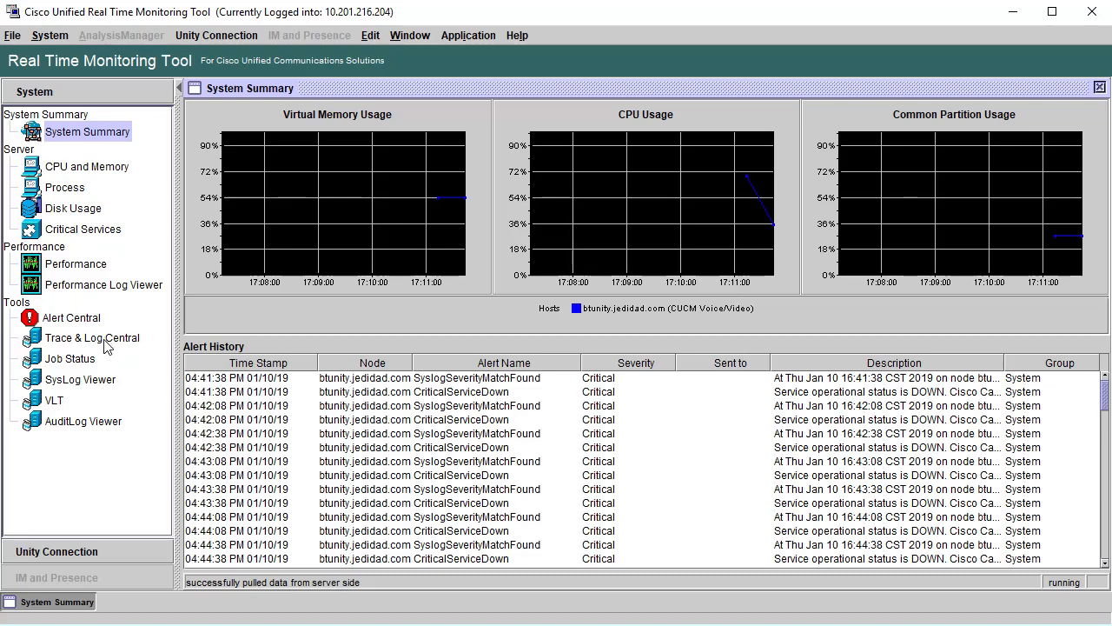
# In RTMT, open Trace & Log Central and choose the Collect Files task.
pyautogui.click(93, 337)
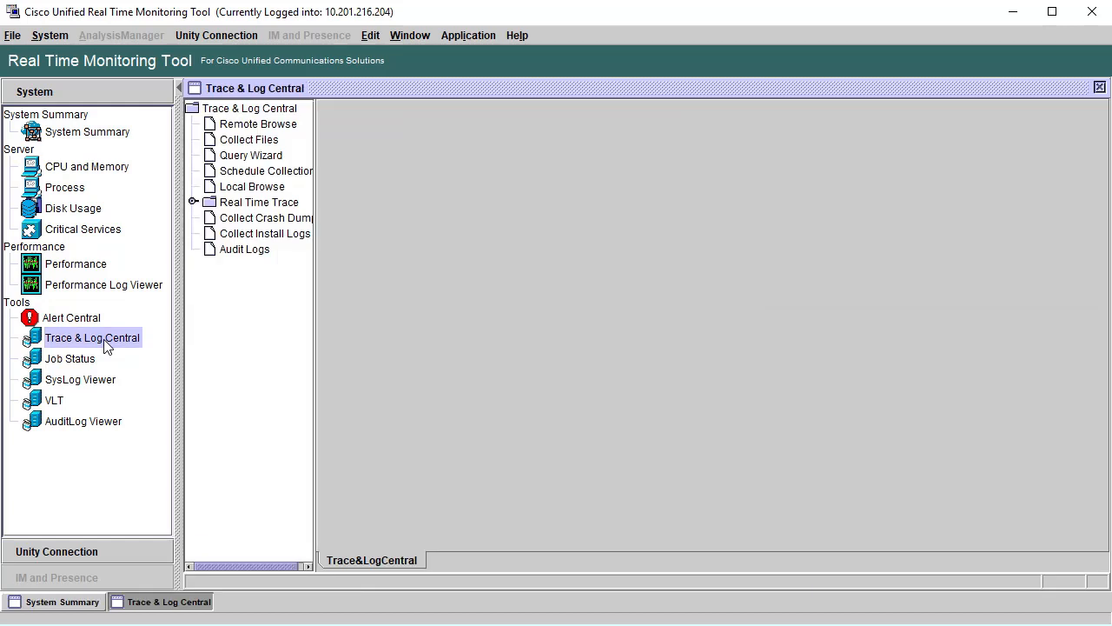
pyautogui.moveTo(269, 142)
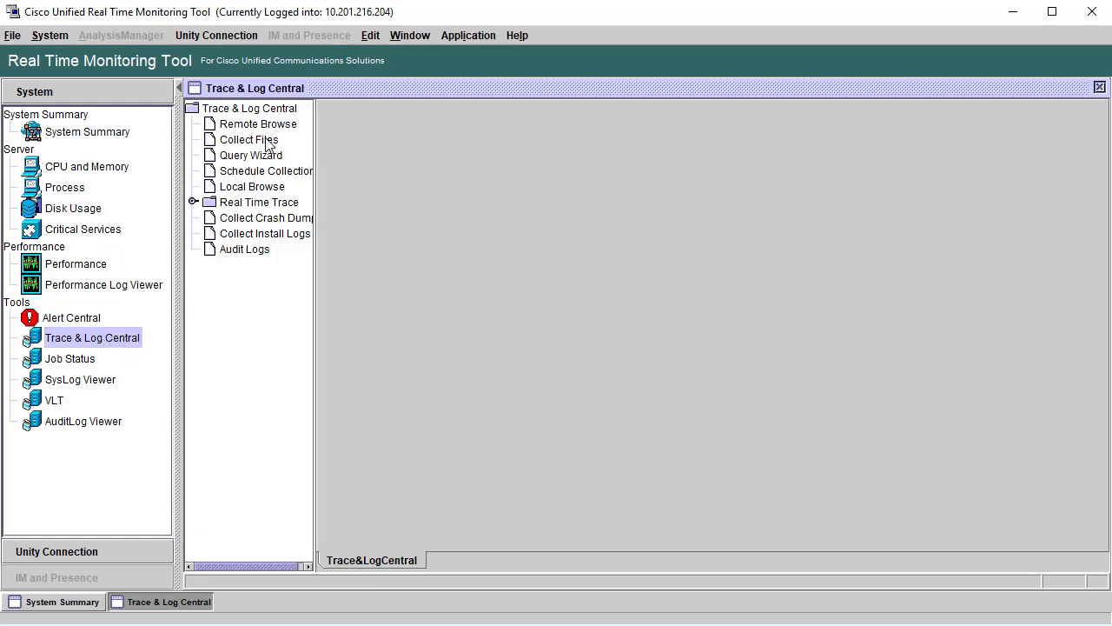
pyautogui.click(250, 139)
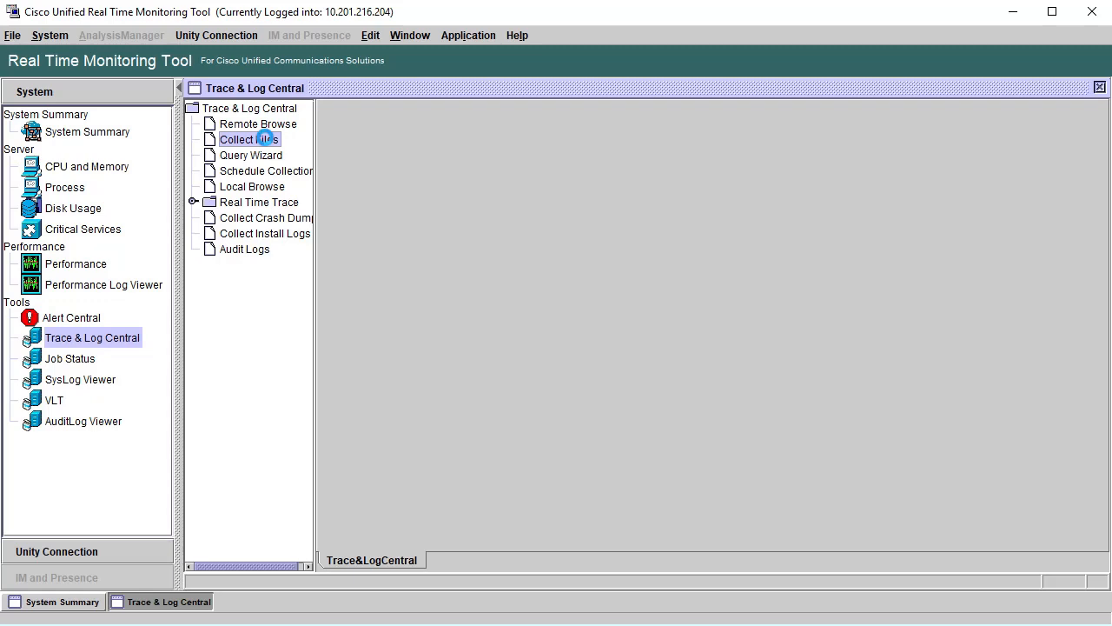
# In RTMT Collect Files, select Message Transfer Agent, SMTP Server and SpeechView Processor on all servers.
pyautogui.doubleClick(251, 139)
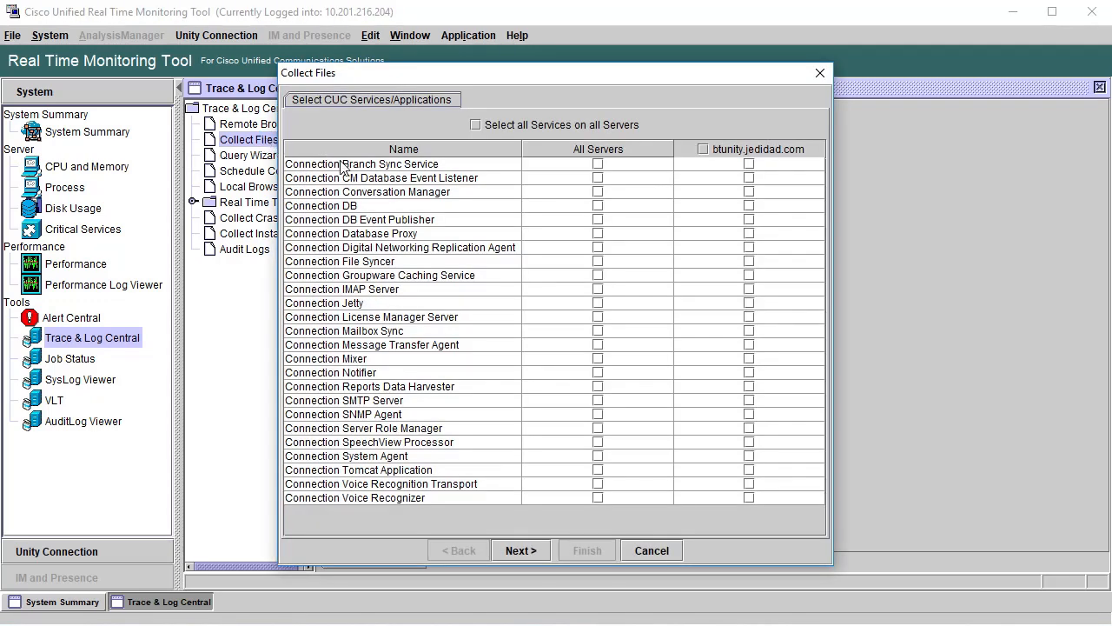
pyautogui.moveTo(525, 383)
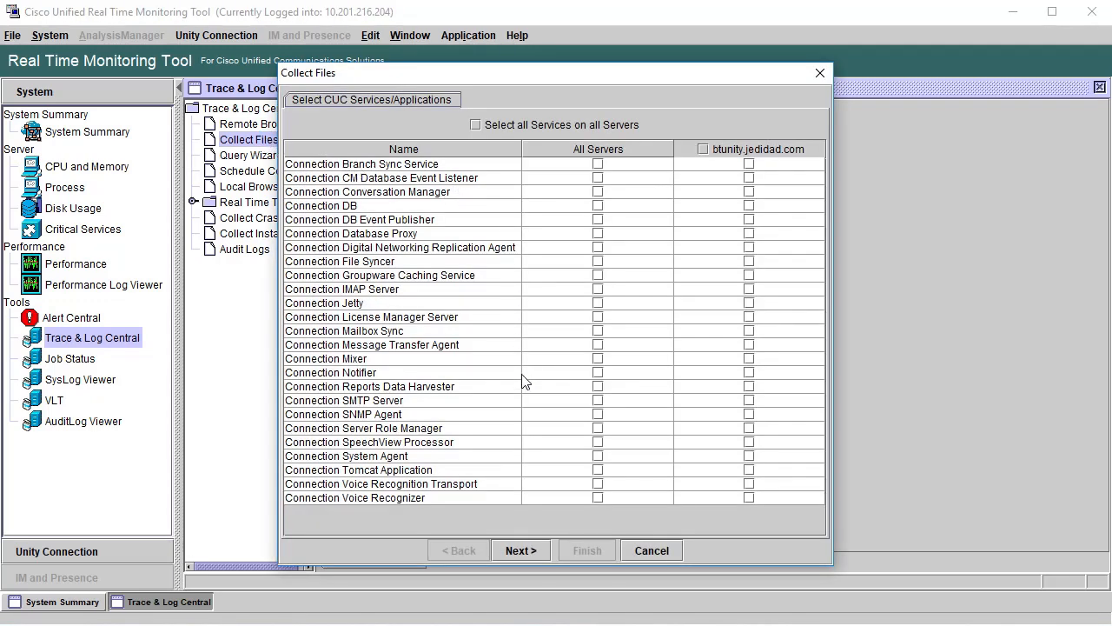
pyautogui.click(598, 344)
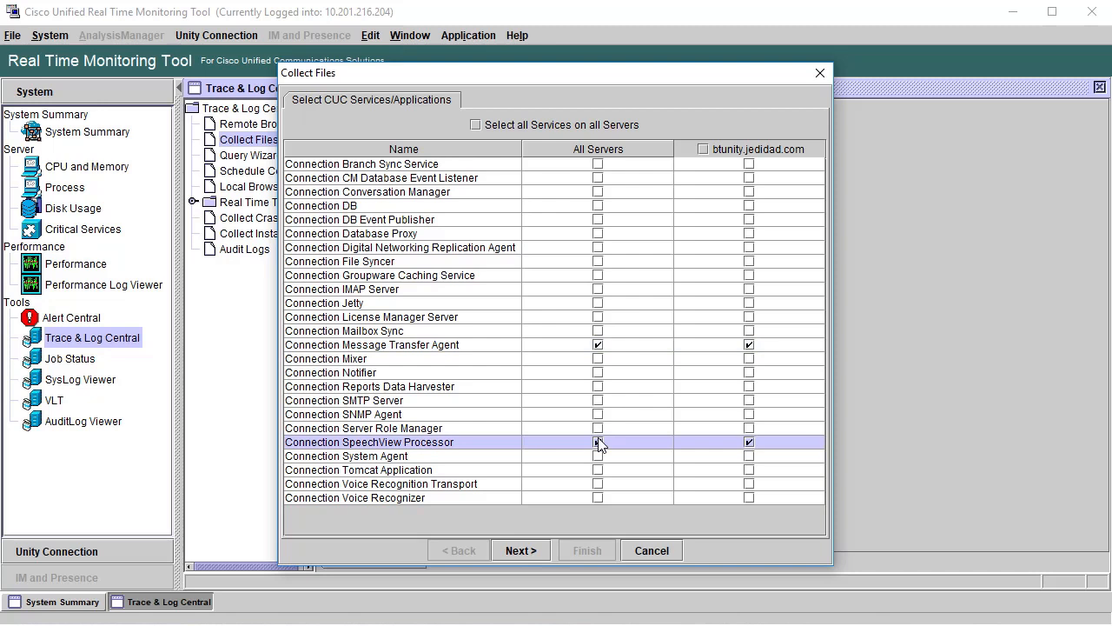
pyautogui.click(598, 443)
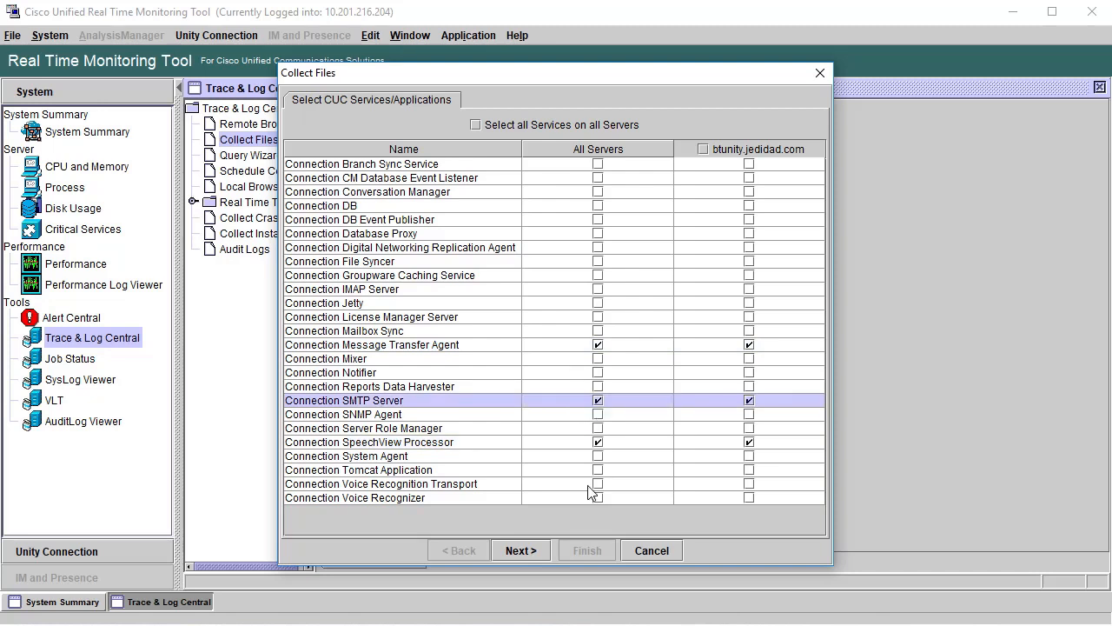
pyautogui.click(520, 550)
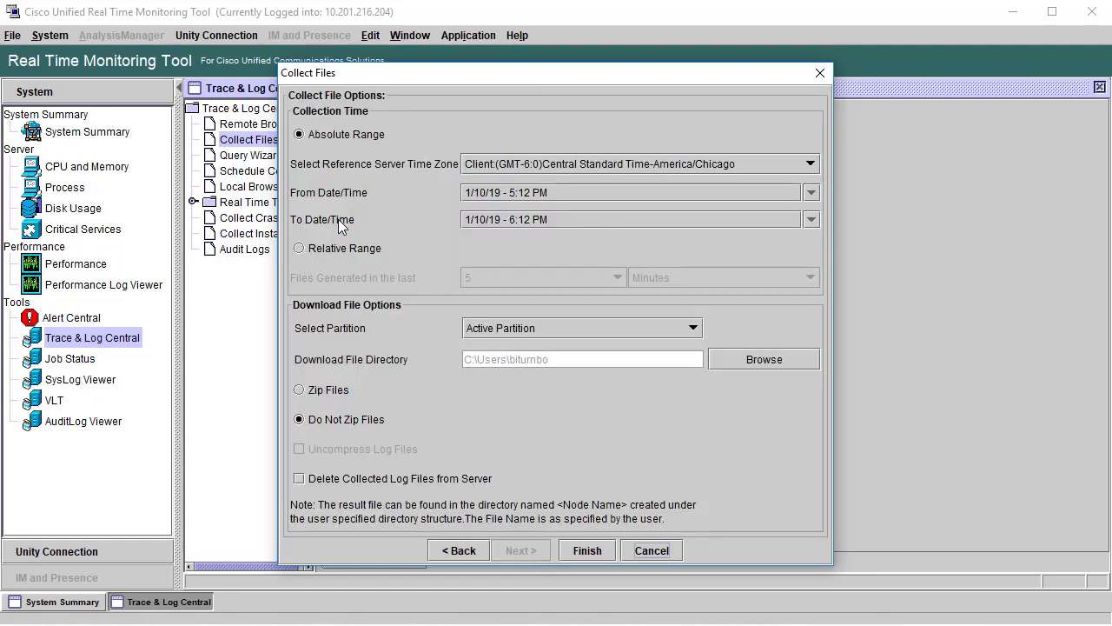
# Request collection of files generated in the last 20 minutes using a relative range.
pyautogui.click(299, 247)
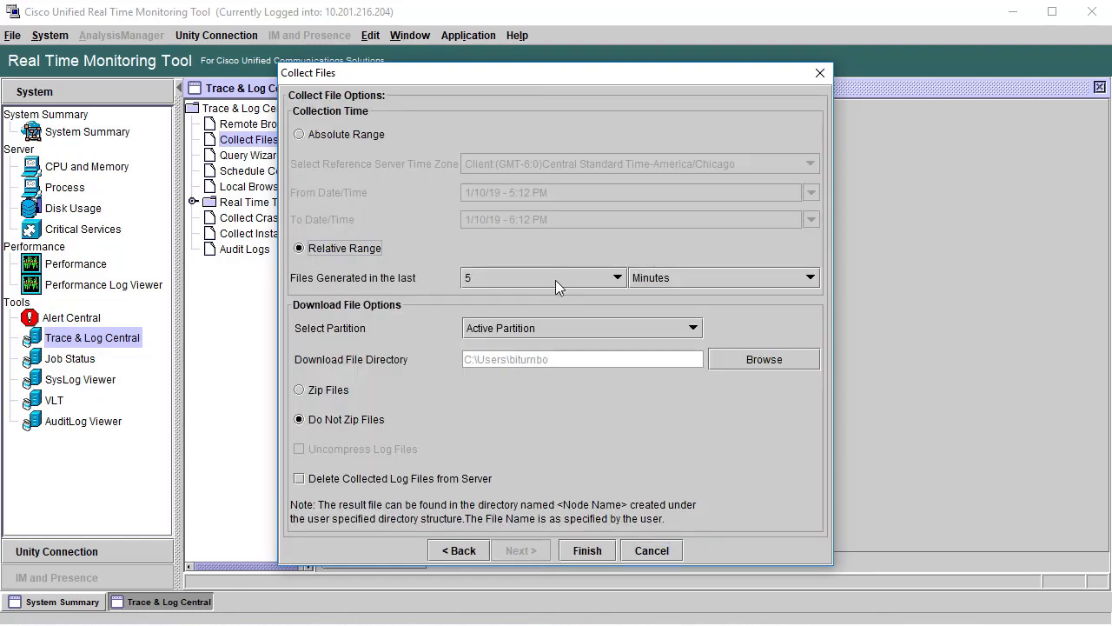
pyautogui.click(591, 278)
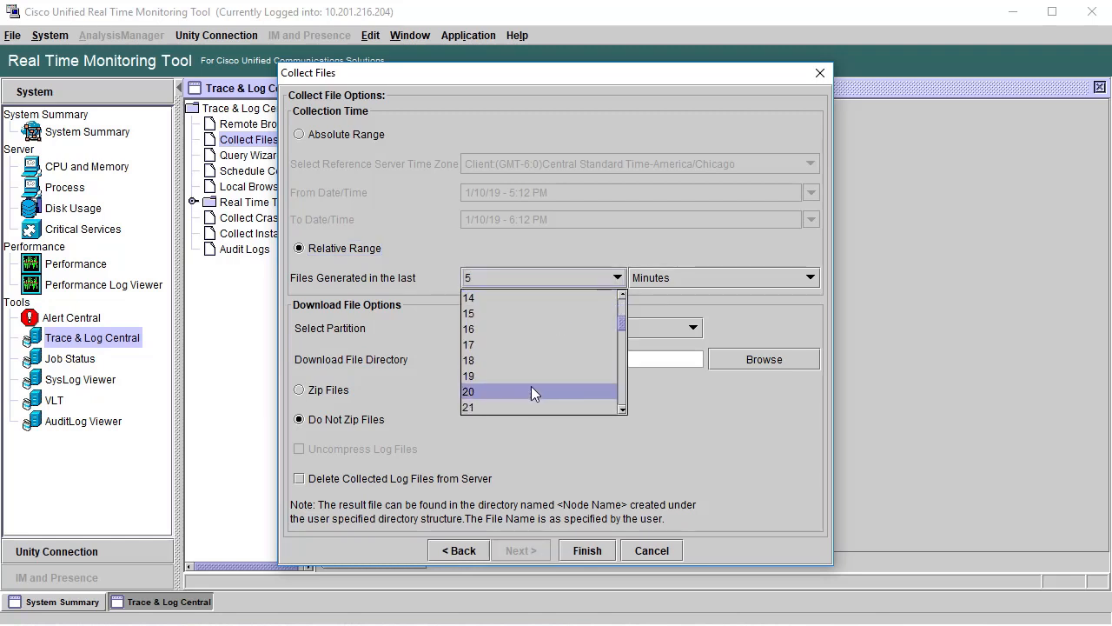
pyautogui.click(469, 391)
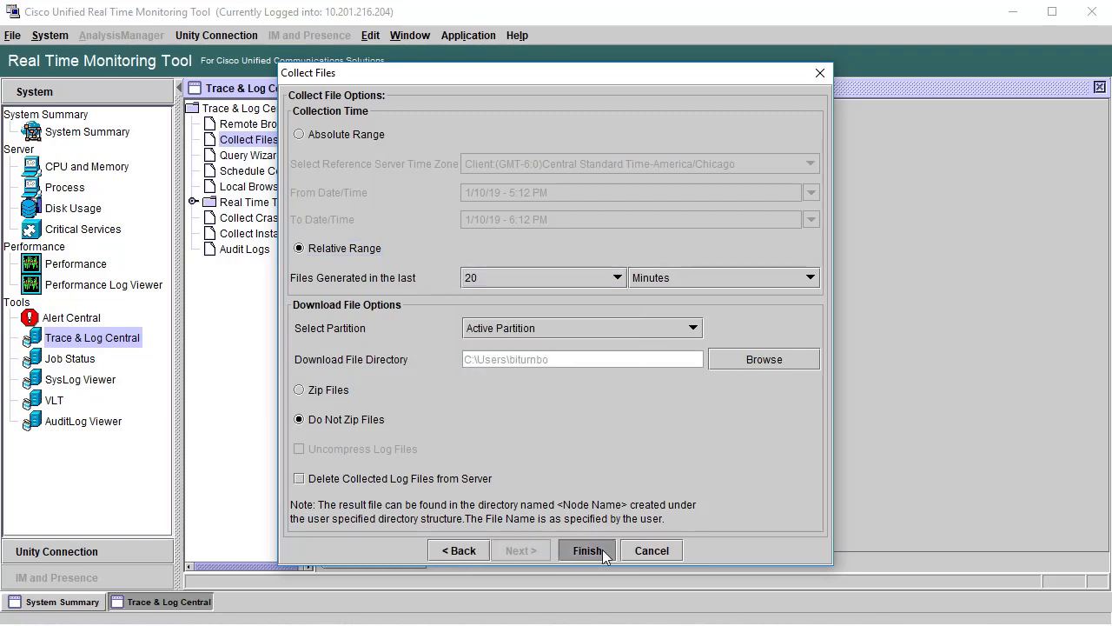
pyautogui.click(588, 549)
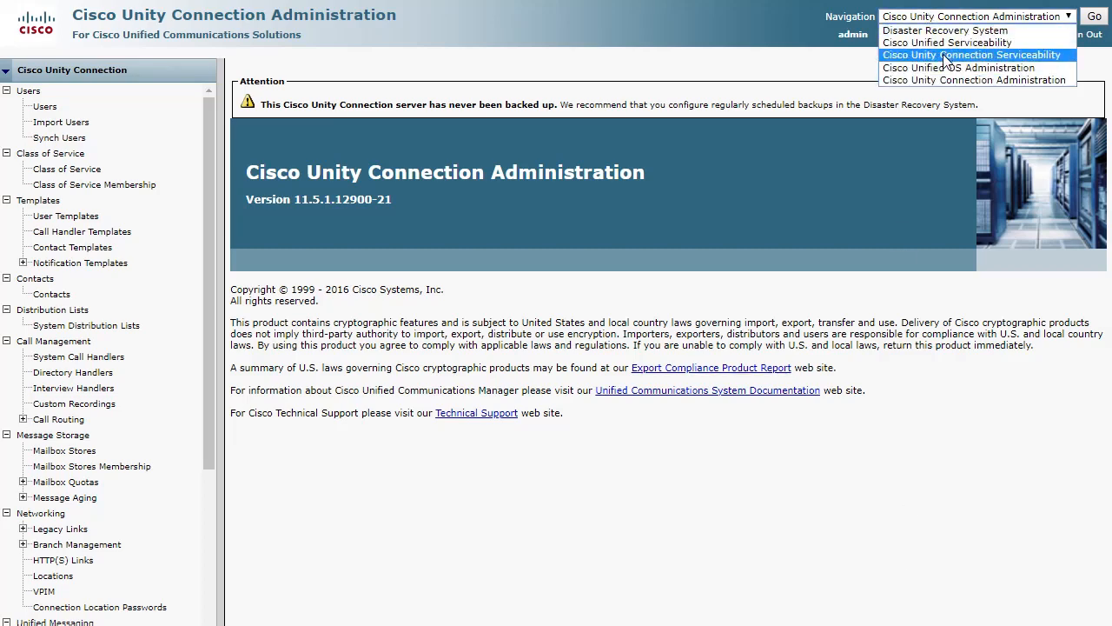
# Return to Unity Connection Serviceability and show the Serviceability Reports list.
pyautogui.click(970, 53)
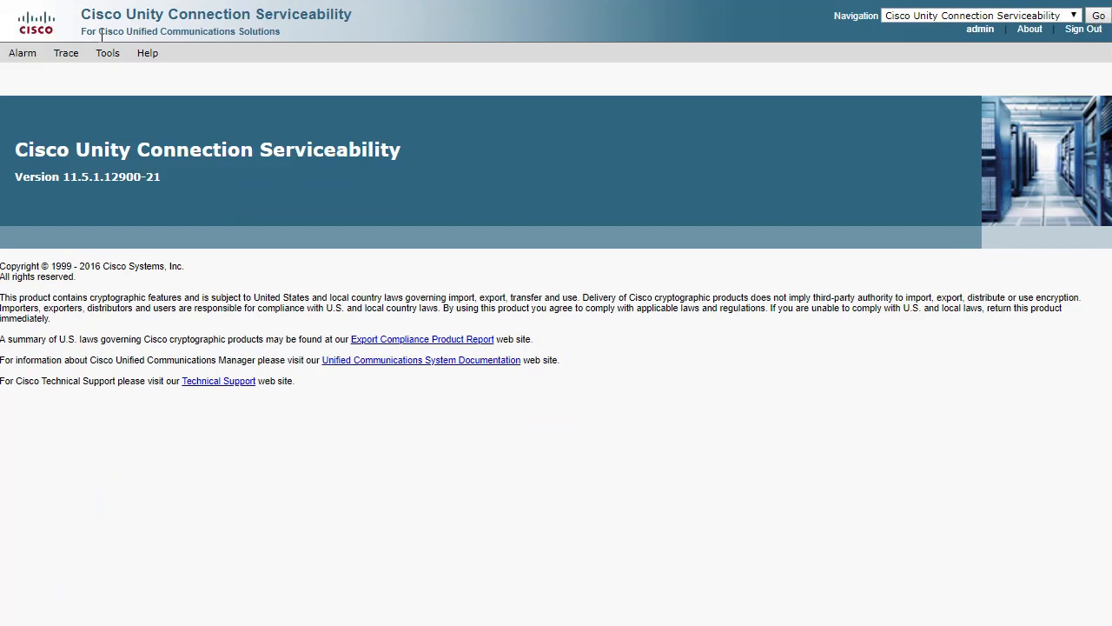
pyautogui.click(108, 53)
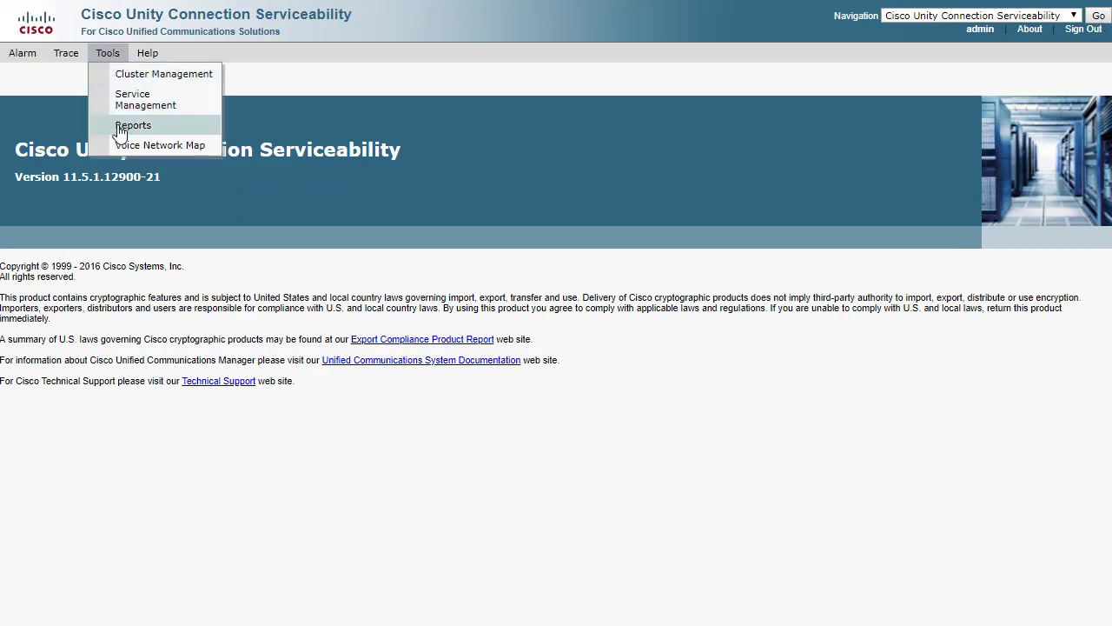
pyautogui.click(132, 125)
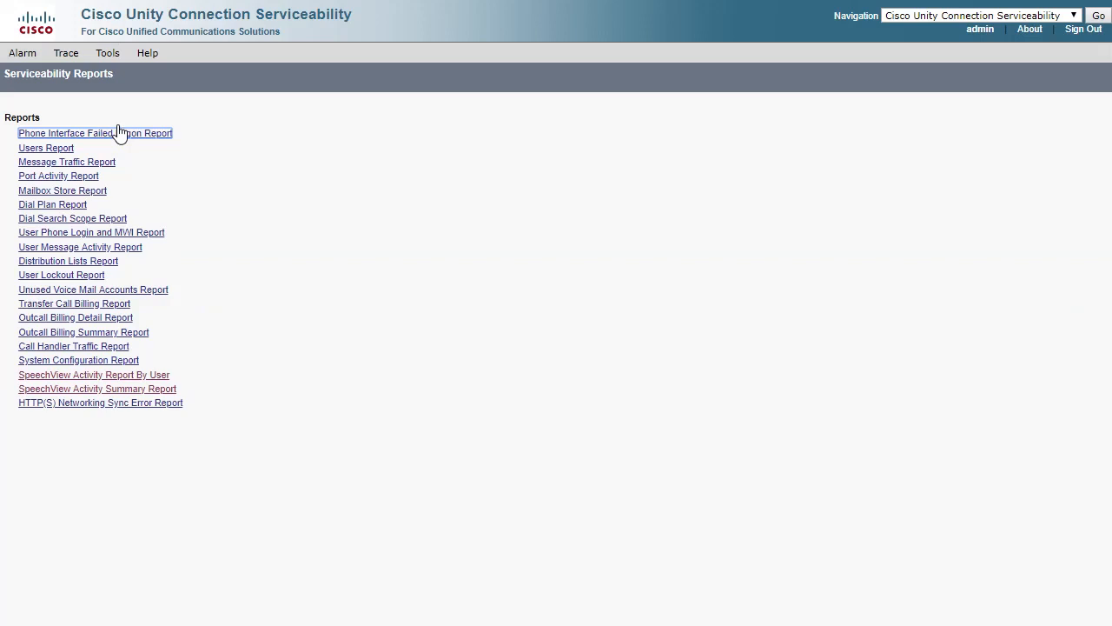
pyautogui.moveTo(83, 356)
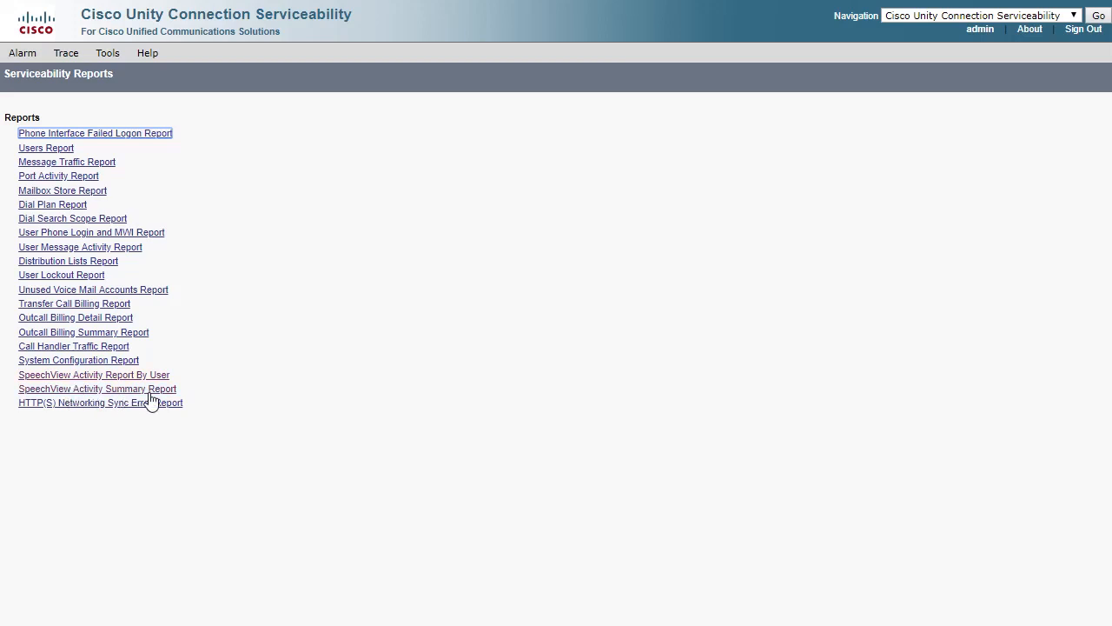
# Set the SpeechView Activity Summary Report's file format to PDF File.
pyautogui.click(97, 389)
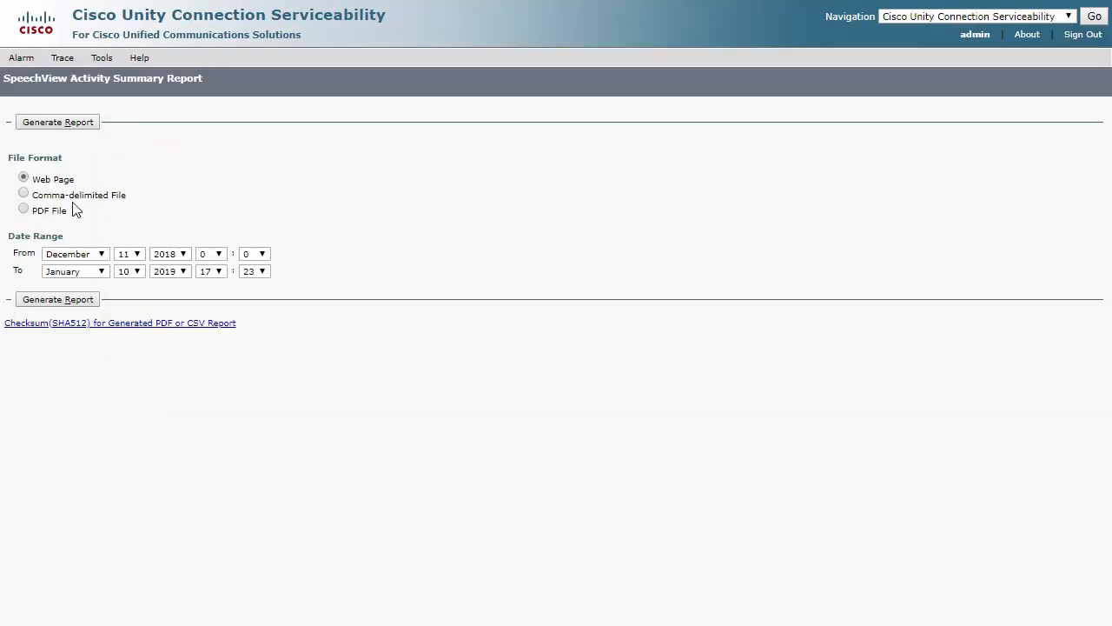
pyautogui.click(25, 208)
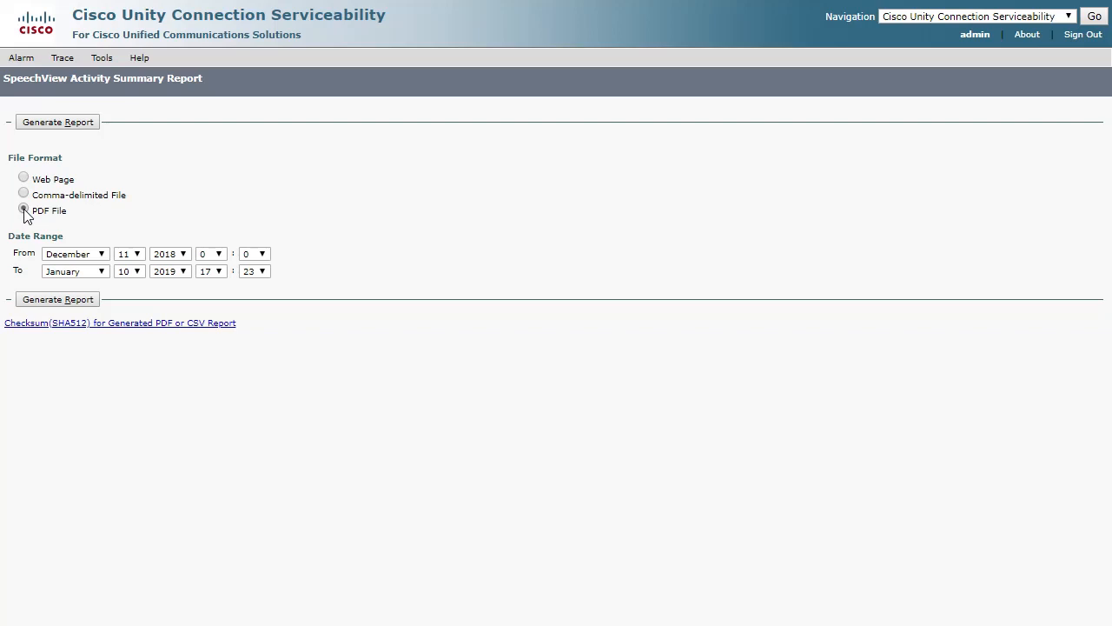
pyautogui.click(24, 208)
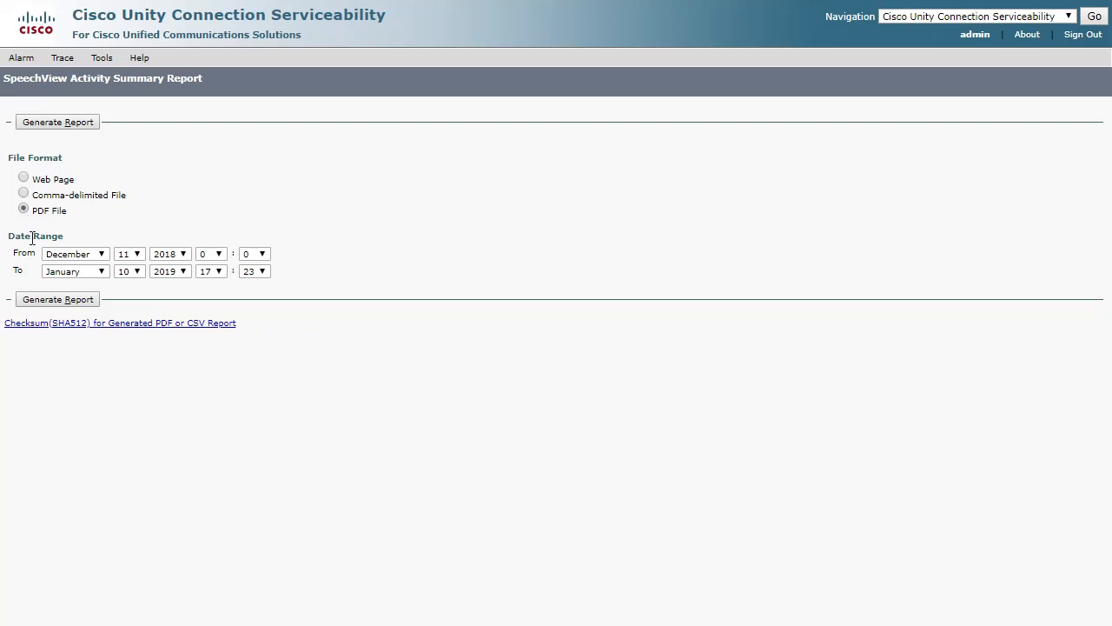